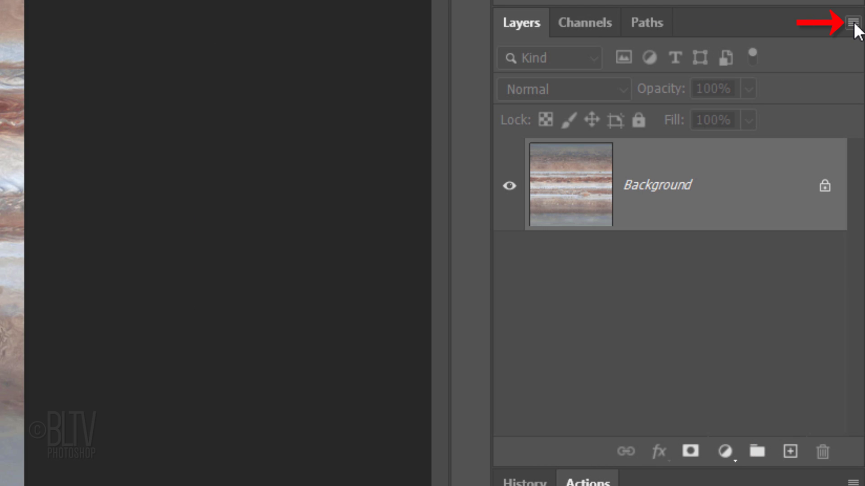
Step: Convert the Jupiter texture layer to a Smart Object and launch Filter > Distort > Spherize
{"action": "left_click", "coordinate": [854, 22]}
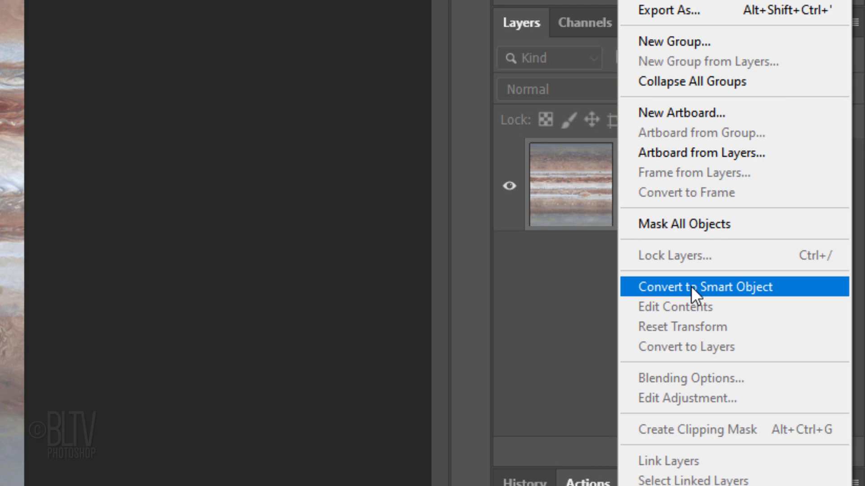
{"action": "left_click", "coordinate": [704, 286]}
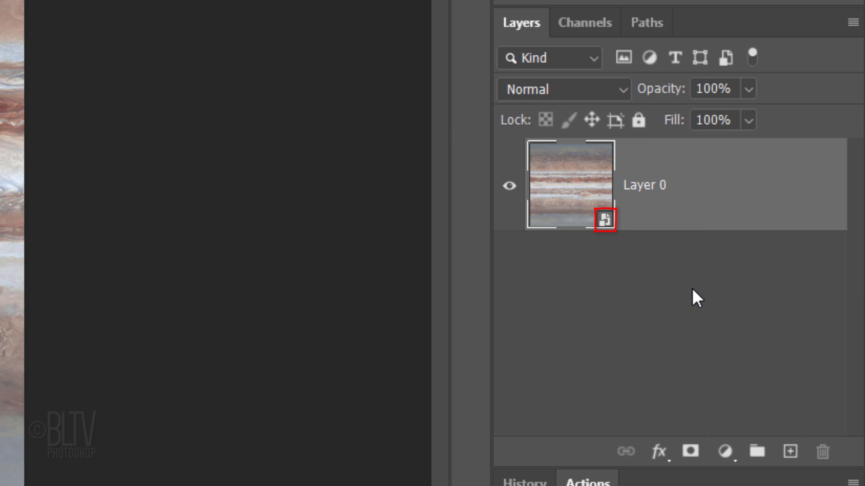
{"action": "left_click", "coordinate": [184, 18]}
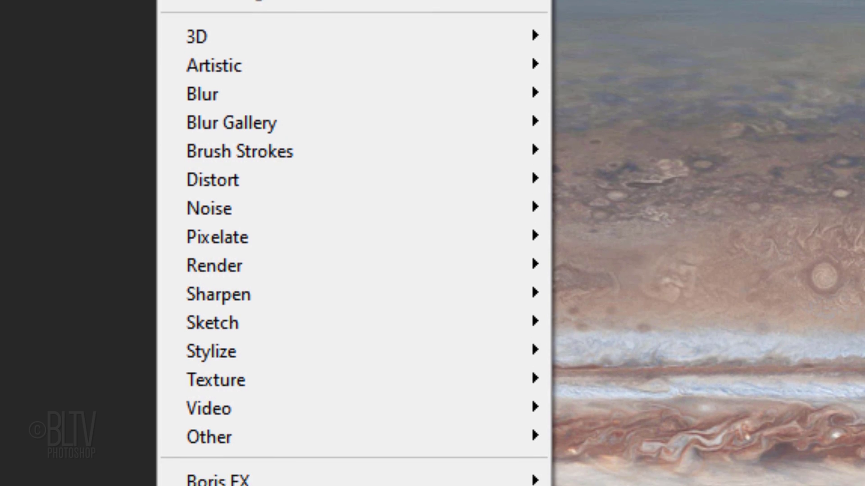
{"action": "mouse_move", "coordinate": [220, 135]}
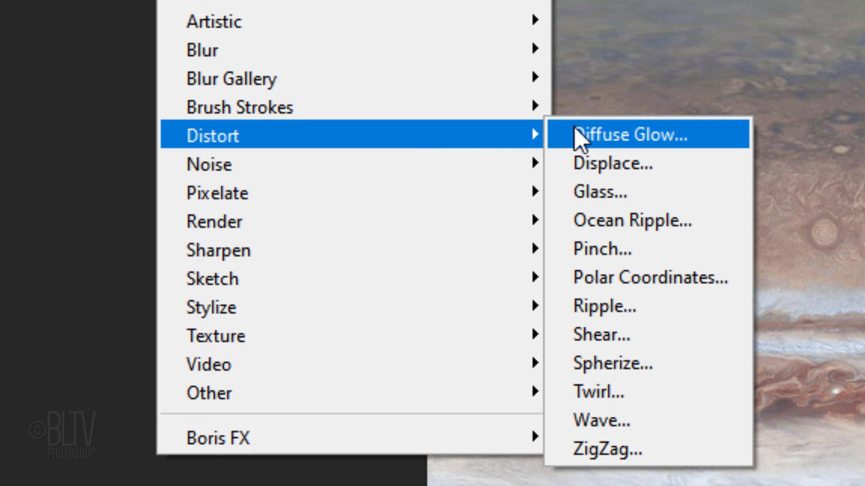
{"action": "left_click", "coordinate": [613, 363]}
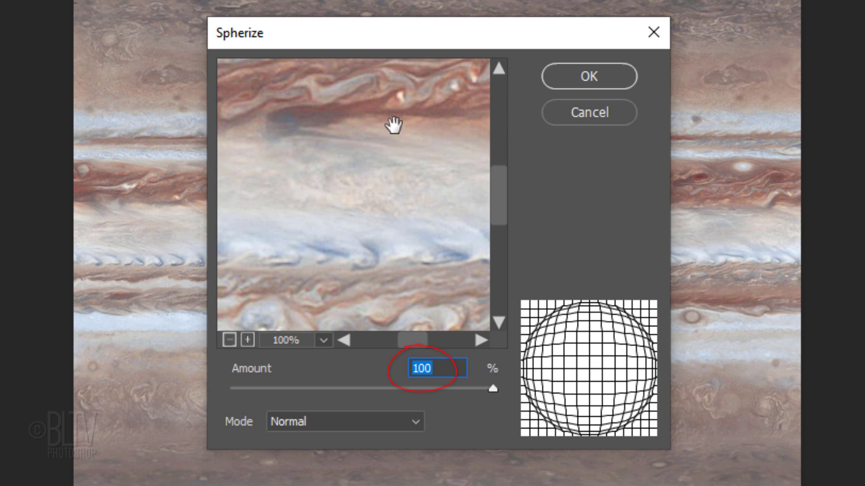
Step: Apply Spherize at 100%, mask the texture to a circular planet, and convert the masked layer to a Smart Object
{"action": "left_click", "coordinate": [588, 76]}
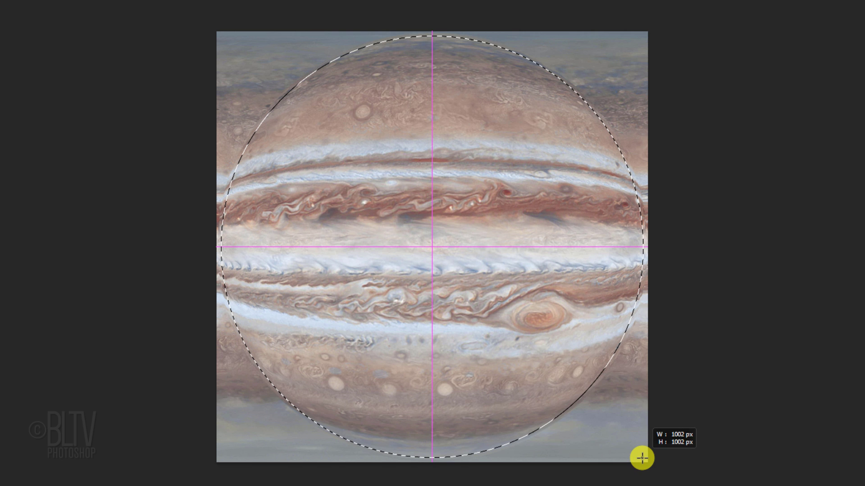
{"action": "left_click", "coordinate": [696, 445]}
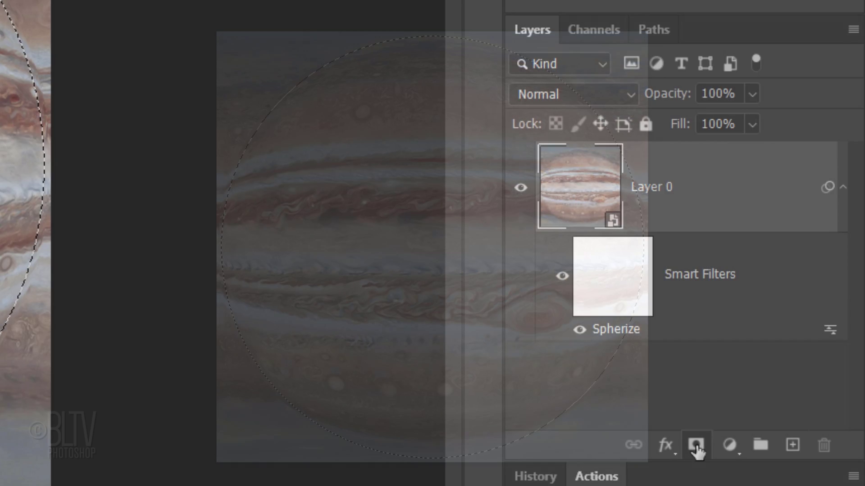
{"action": "left_click", "coordinate": [697, 445]}
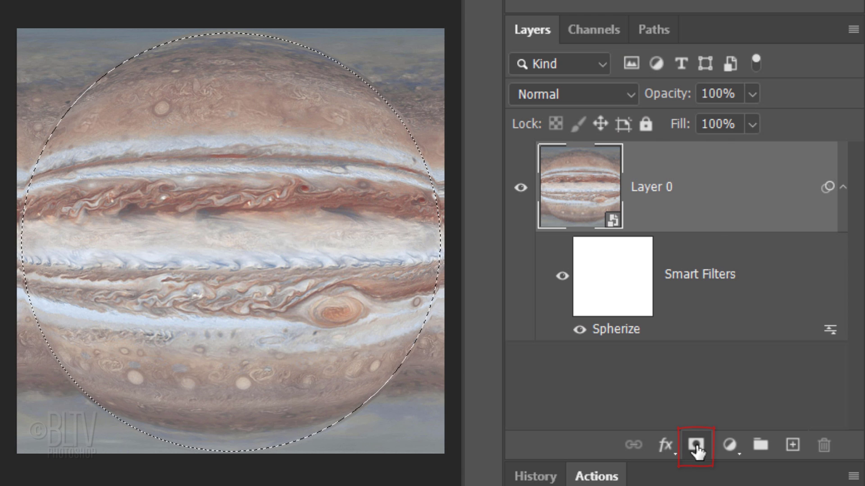
{"action": "left_click", "coordinate": [695, 446]}
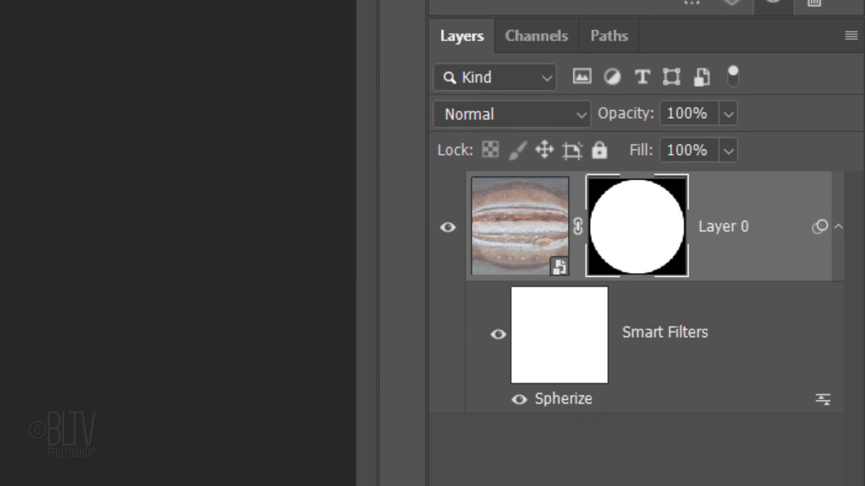
{"action": "mouse_move", "coordinate": [793, 156]}
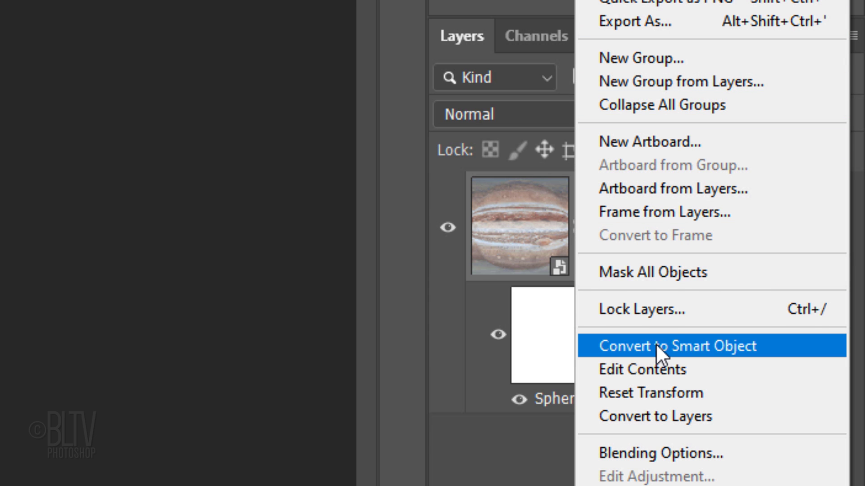
{"action": "left_click", "coordinate": [677, 346]}
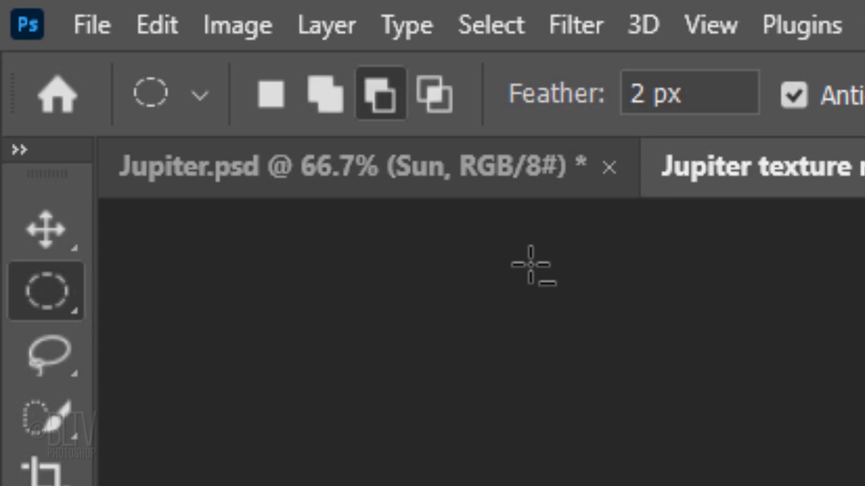
Step: Create a new 1920×1080, 150 ppi document with black background contents
{"action": "left_click", "coordinate": [92, 25]}
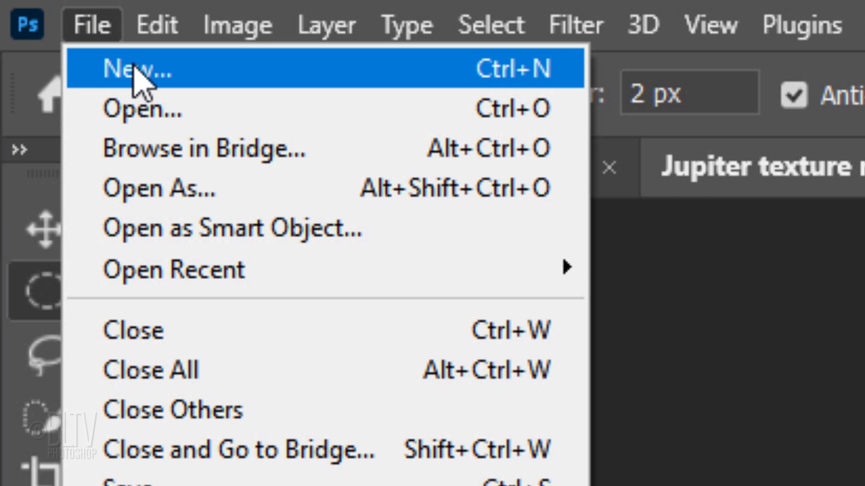
{"action": "left_click", "coordinate": [135, 69]}
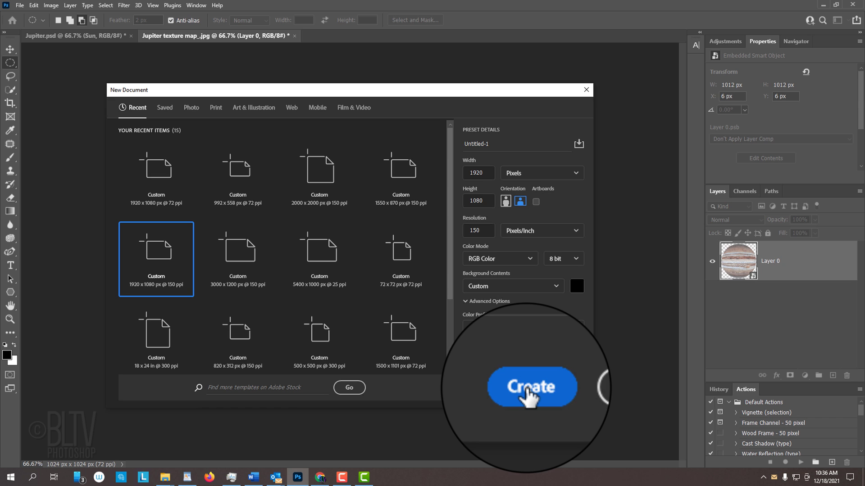
{"action": "left_click", "coordinate": [531, 387]}
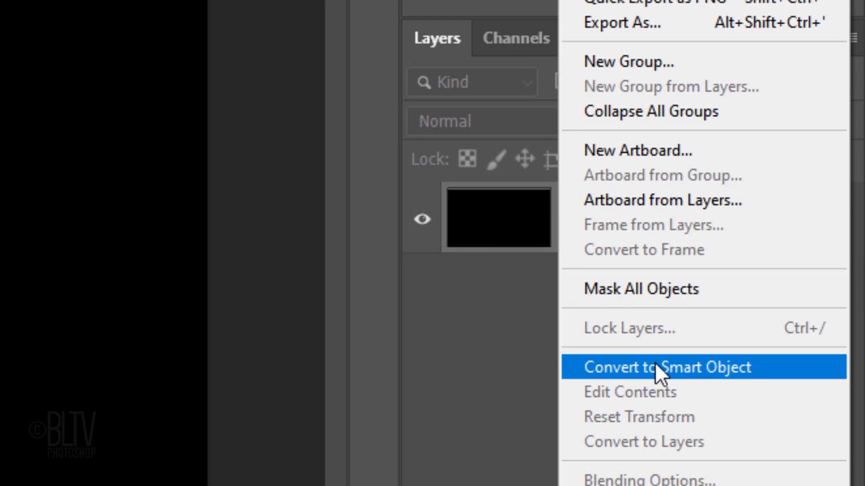
Step: Convert the black layer to a Smart Object and apply Add Noise followed by Gaussian Blur
{"action": "left_click", "coordinate": [664, 368]}
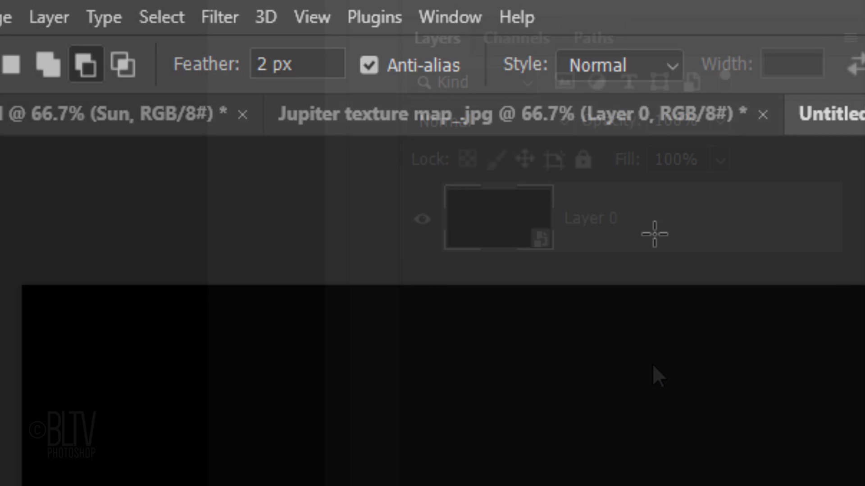
{"action": "left_click", "coordinate": [218, 16]}
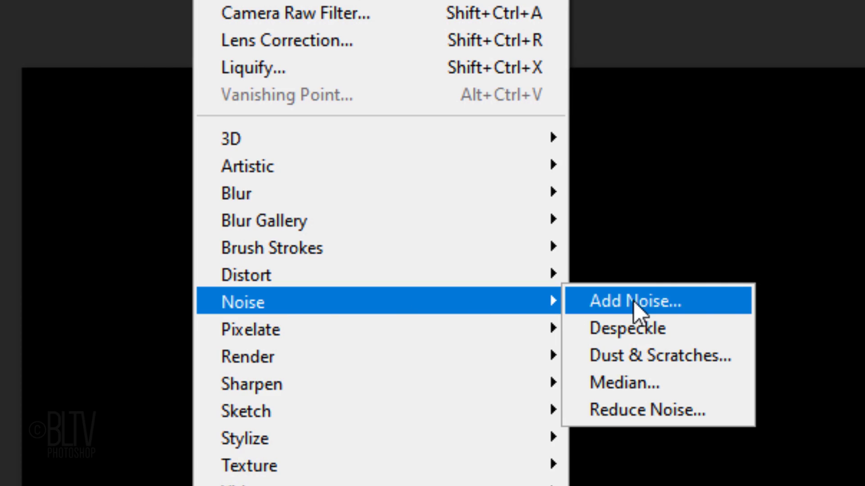
{"action": "left_click", "coordinate": [632, 301]}
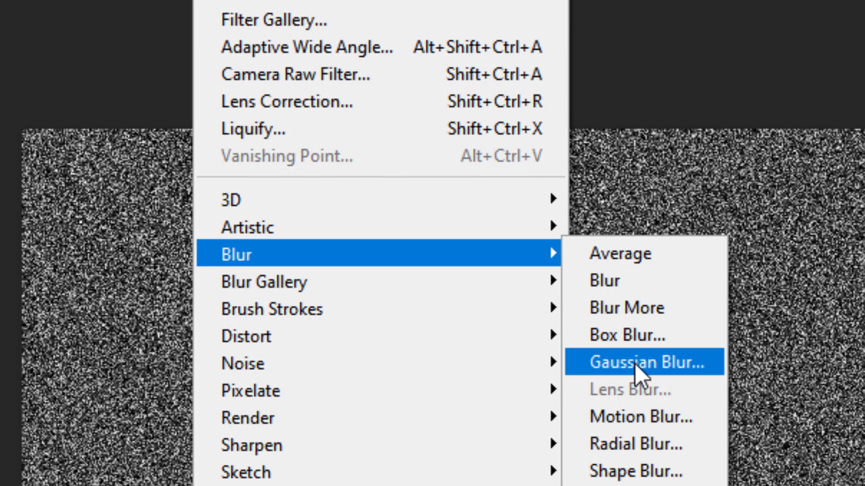
{"action": "left_click", "coordinate": [644, 362]}
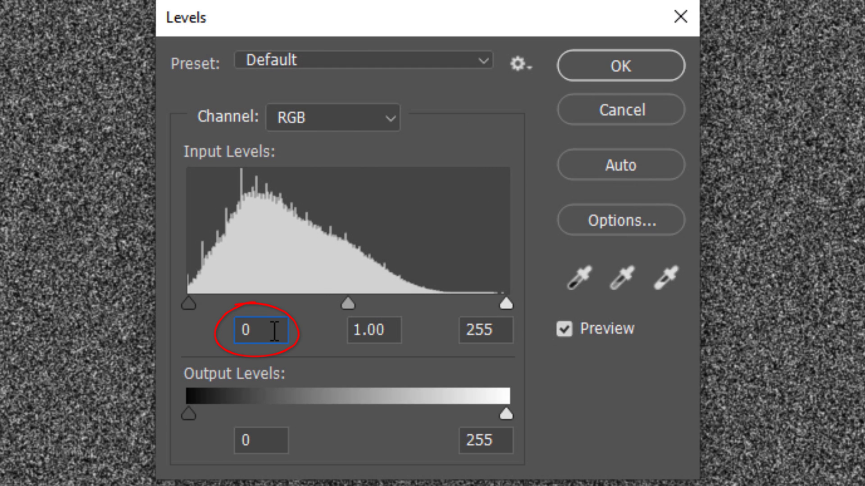
Step: Apply a Levels adjustment with input levels 180 and 220 to leave a sparse starfield
{"action": "type", "text": "180"}
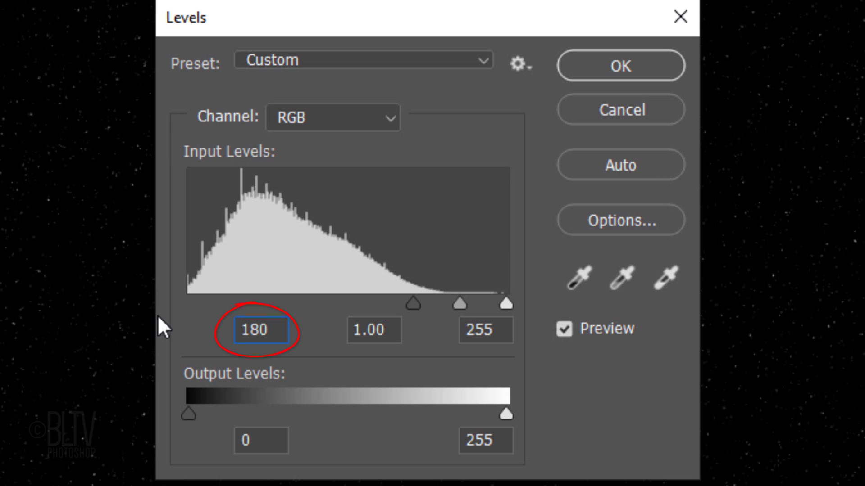
{"action": "left_click", "coordinate": [484, 331]}
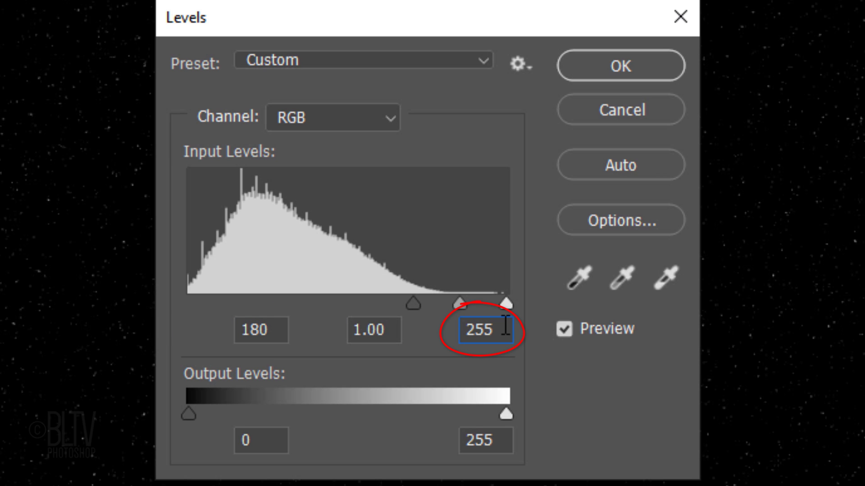
{"action": "type", "text": "220"}
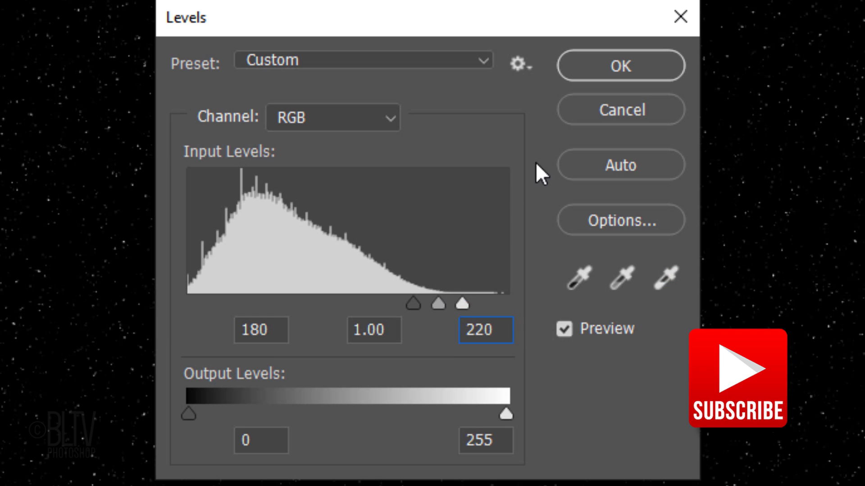
{"action": "left_click", "coordinate": [619, 65]}
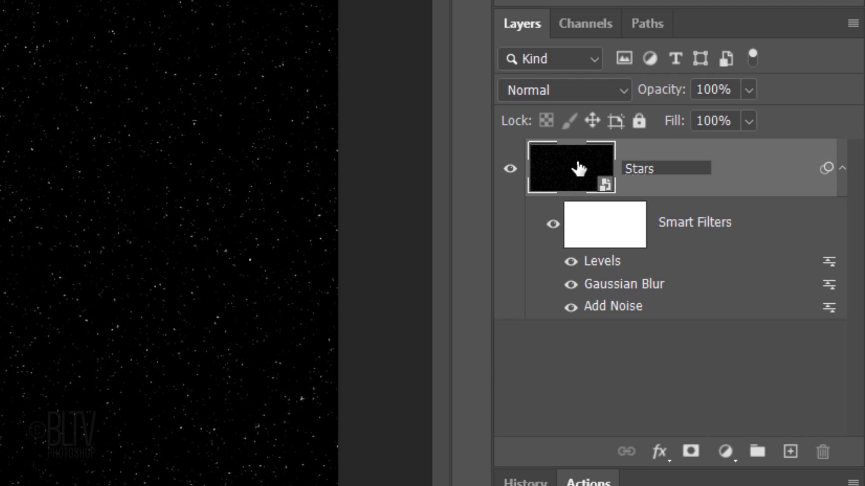
Step: Rename the starfield layer Stars, collapse its filters, add a layer beneath it and reset default colours
{"action": "double_click", "coordinate": [639, 169]}
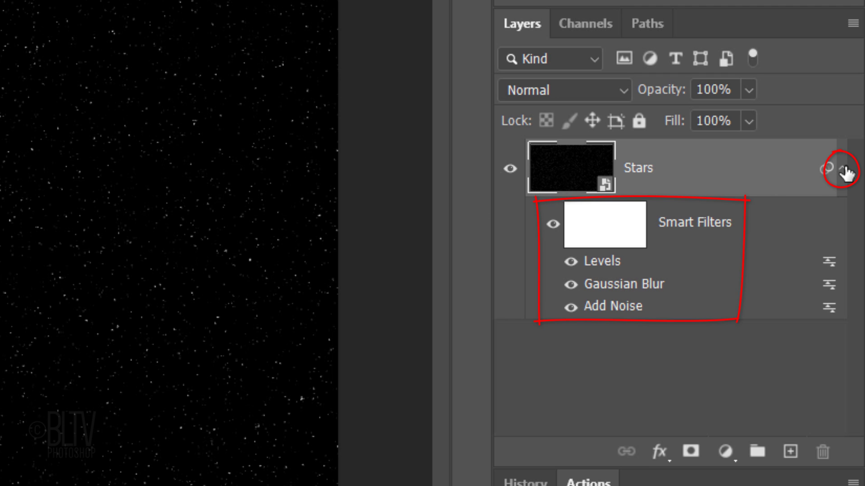
{"action": "left_click", "coordinate": [843, 168]}
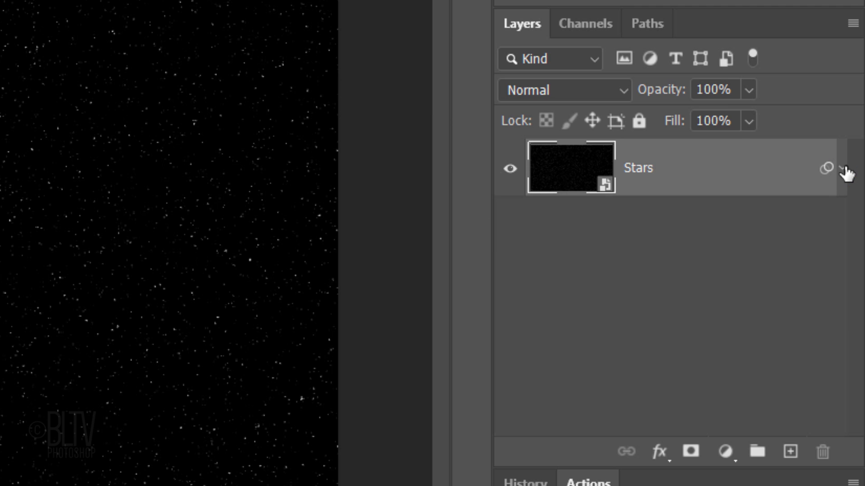
{"action": "key", "text": "ctrl"}
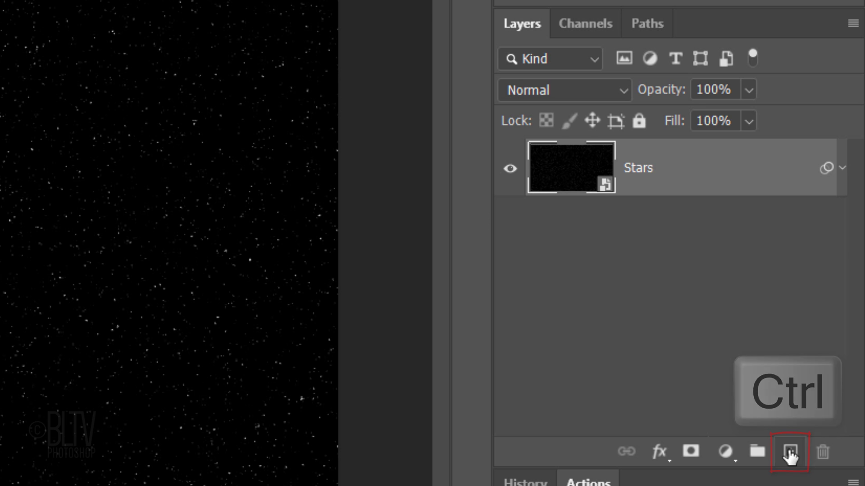
{"action": "left_click", "coordinate": [790, 452]}
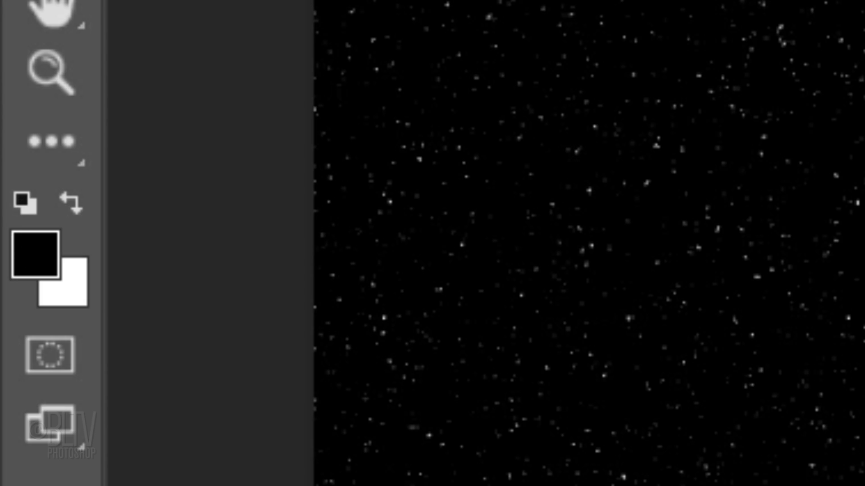
{"action": "left_click", "coordinate": [33, 254]}
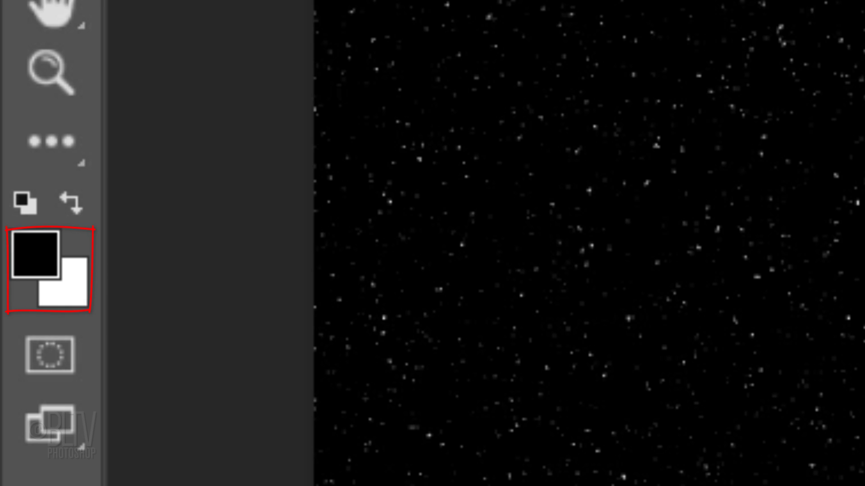
{"action": "key", "text": "d"}
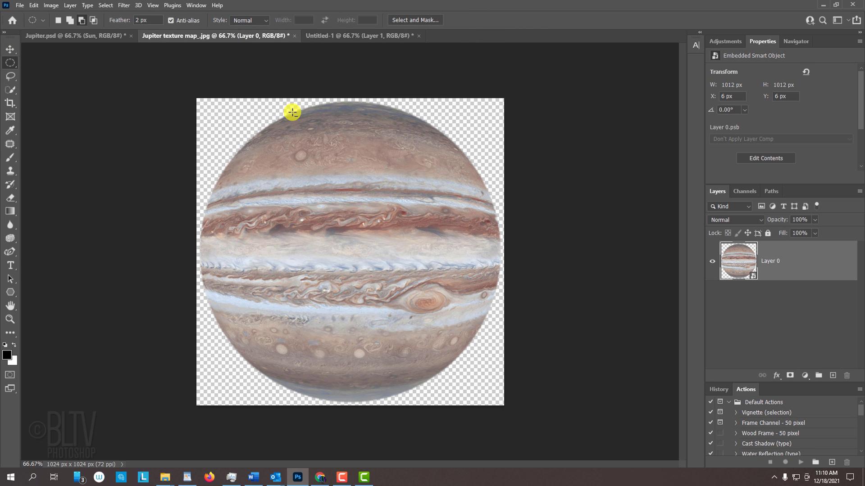
Step: Move Jupiter onto the black background, rotate it about -19.7° and nudge it slightly left
{"action": "key", "text": "v"}
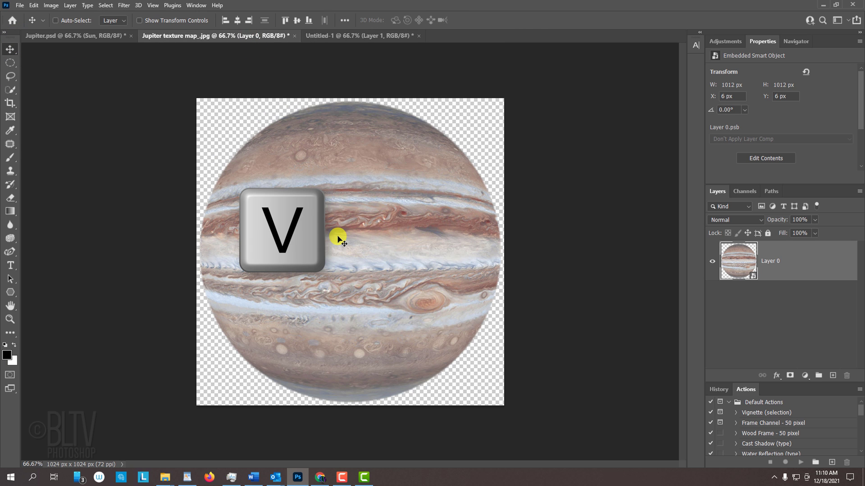
{"action": "left_click", "coordinate": [358, 35]}
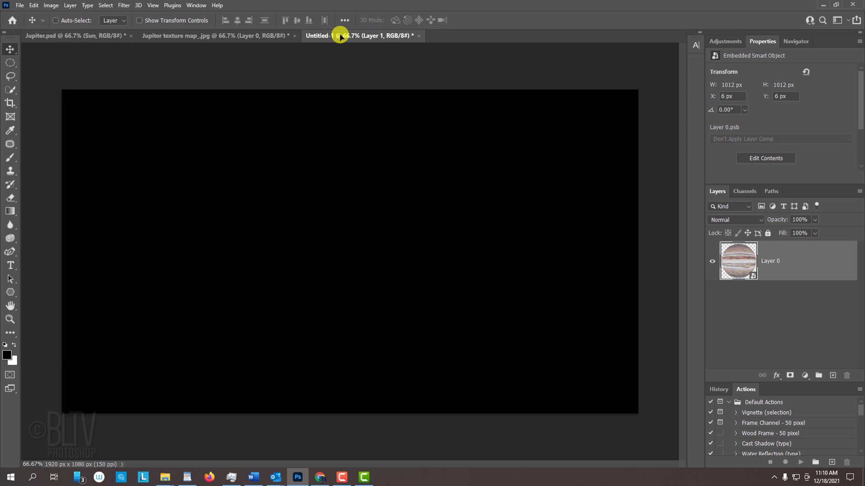
{"action": "mouse_move", "coordinate": [340, 110]}
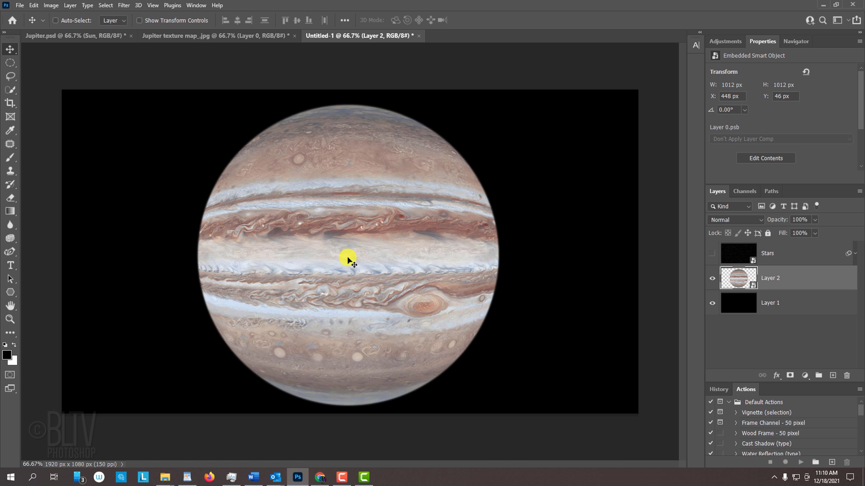
{"action": "key", "text": "ctrl+t"}
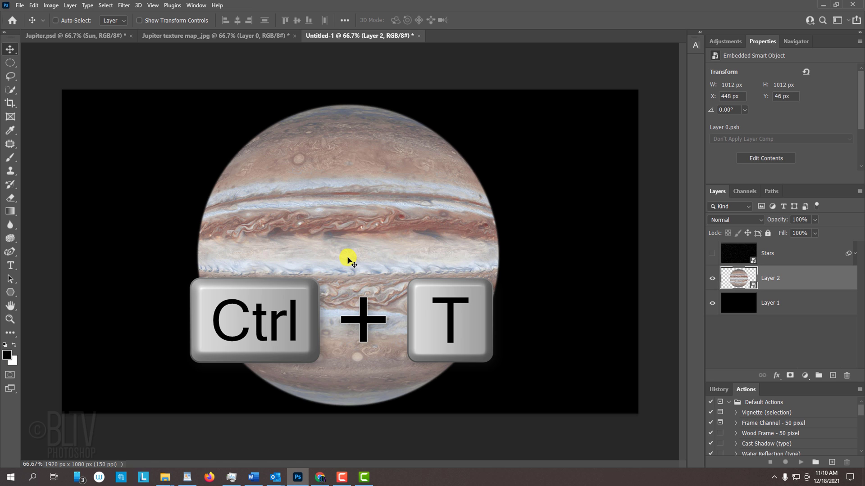
{"action": "key", "text": "ctrl+t"}
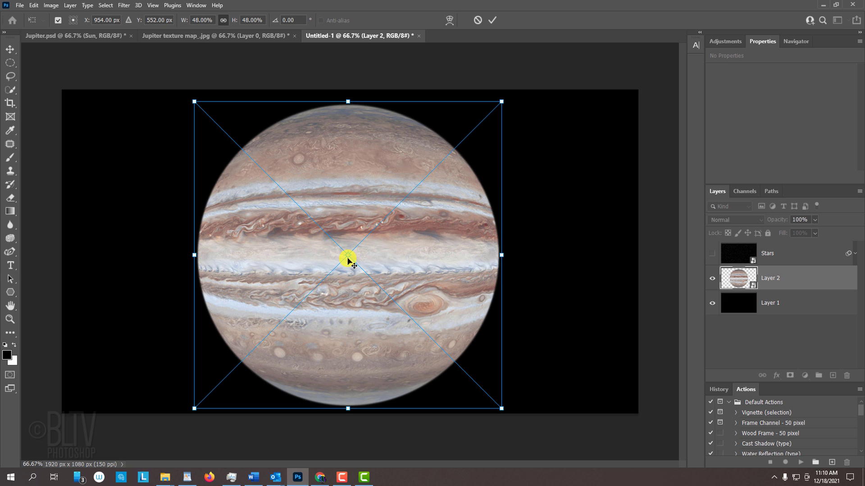
{"action": "mouse_move", "coordinate": [515, 101]}
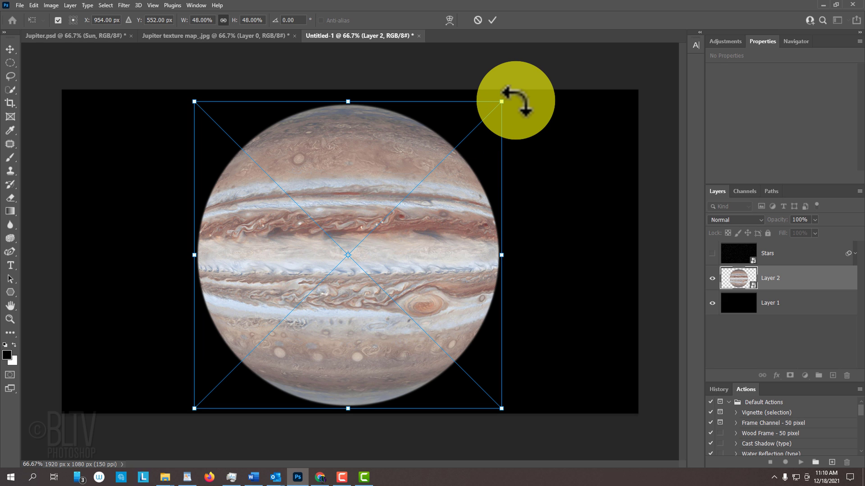
{"action": "left_click_drag", "start_coordinate": [501, 102], "coordinate": [446, 59]}
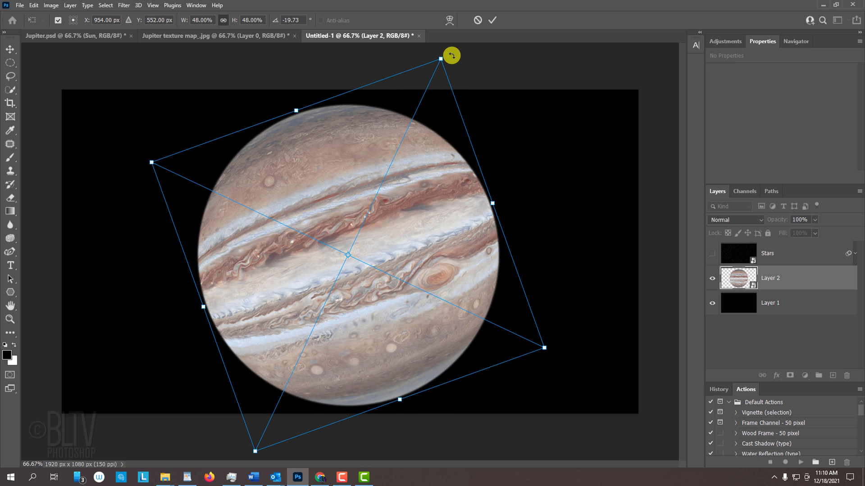
{"action": "mouse_move", "coordinate": [434, 215]}
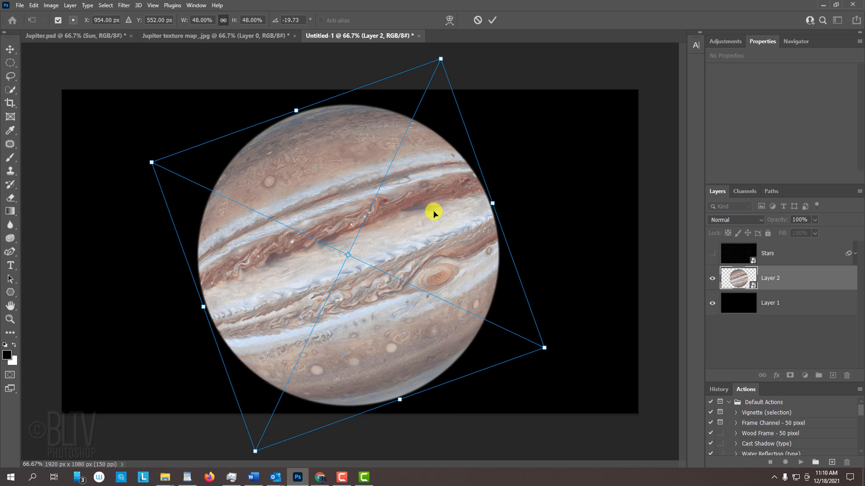
{"action": "left_click_drag", "start_coordinate": [434, 214], "coordinate": [387, 216]}
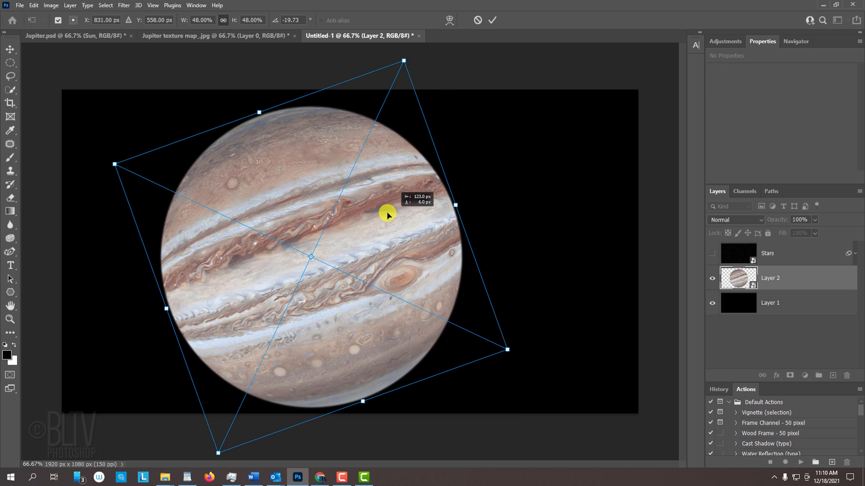
{"action": "key", "text": "Enter"}
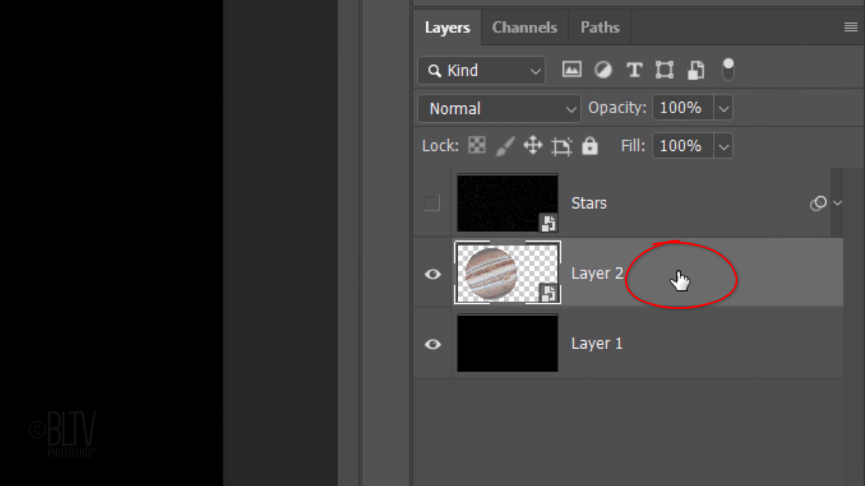
Step: Give Layer 2 a white Outer Glow 90 px wide and add a new empty layer above the planet
{"action": "double_click", "coordinate": [678, 272]}
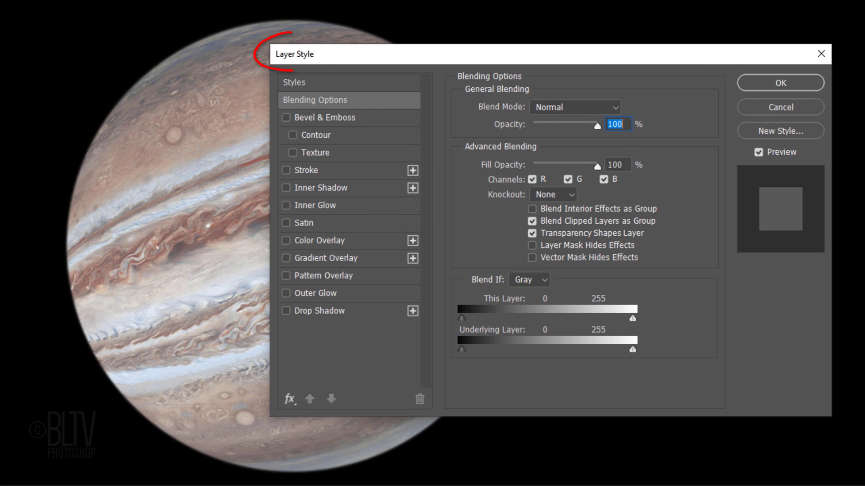
{"action": "left_click", "coordinate": [286, 294]}
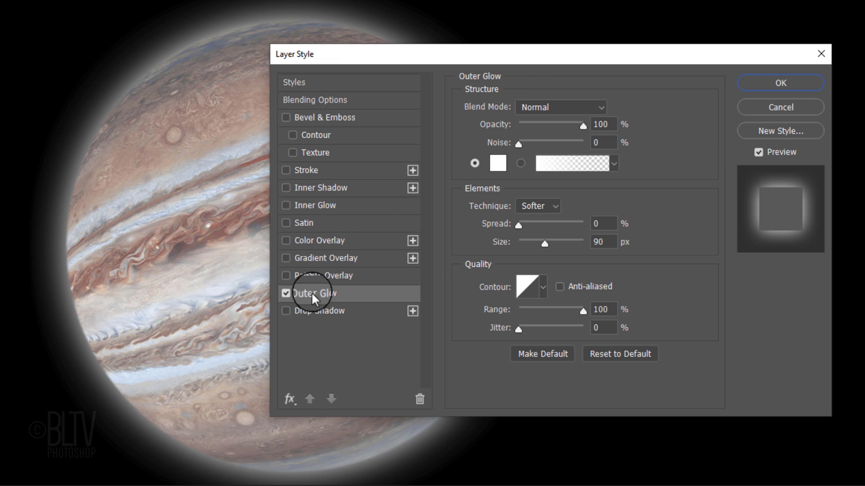
{"action": "left_click_drag", "start_coordinate": [291, 54], "coordinate": [262, 46]}
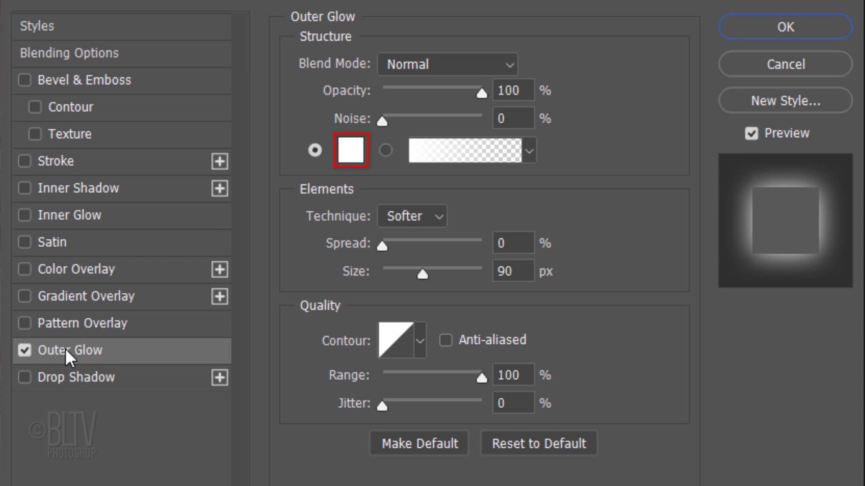
{"action": "left_click", "coordinate": [349, 151]}
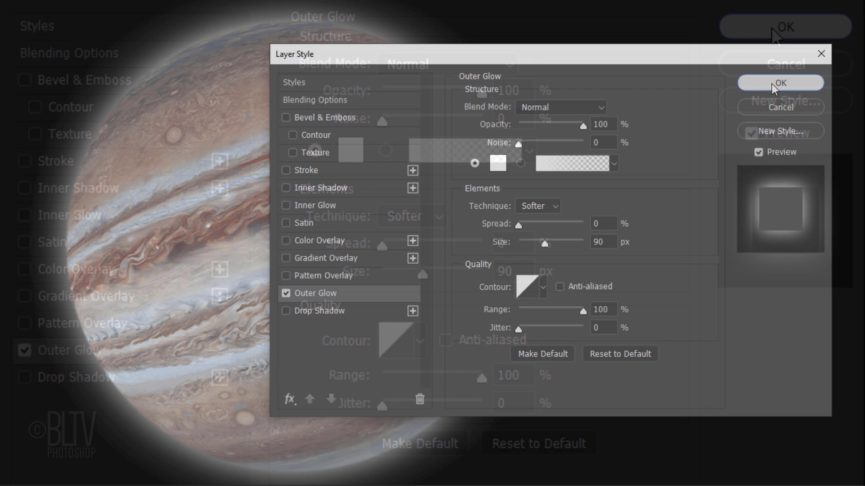
{"action": "left_click", "coordinate": [780, 83]}
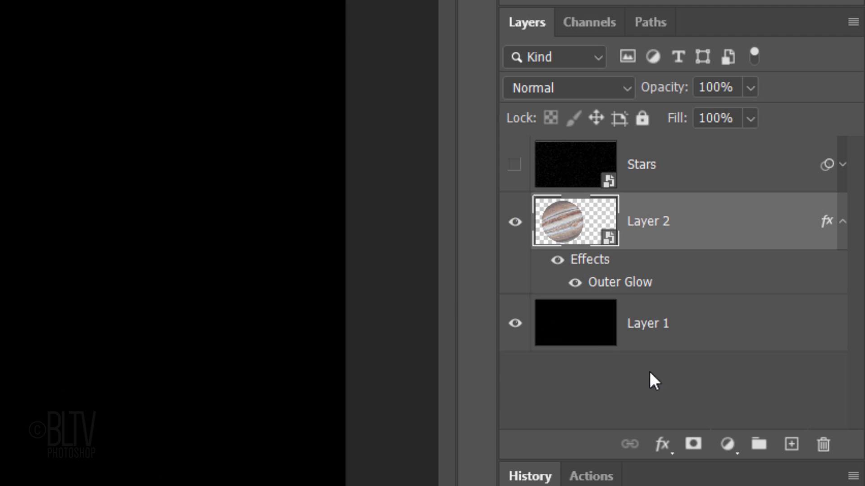
{"action": "left_click", "coordinate": [791, 444]}
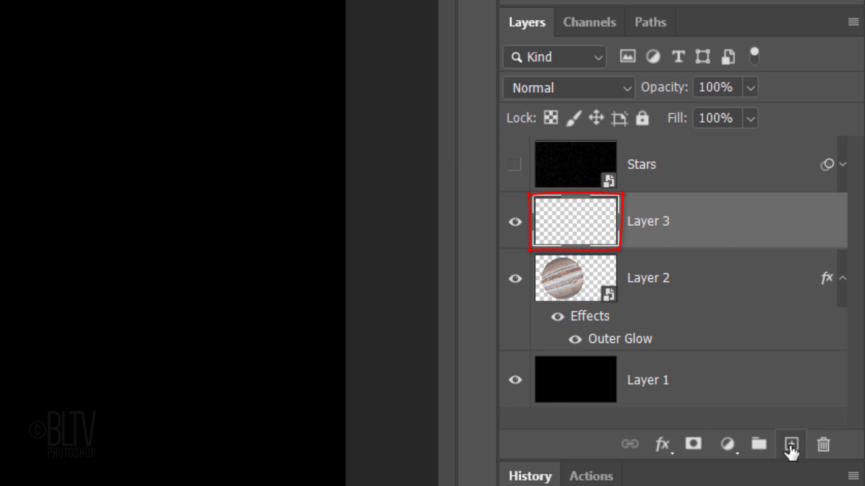
Step: Name the new layer Highlight and ready a soft round white brush about 900 px at 0% hardness
{"action": "type", "text": "H"}
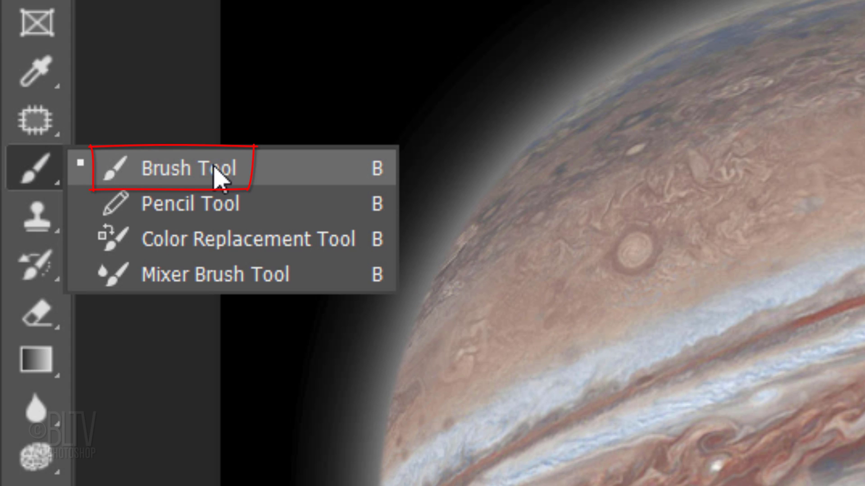
{"action": "left_click", "coordinate": [187, 168]}
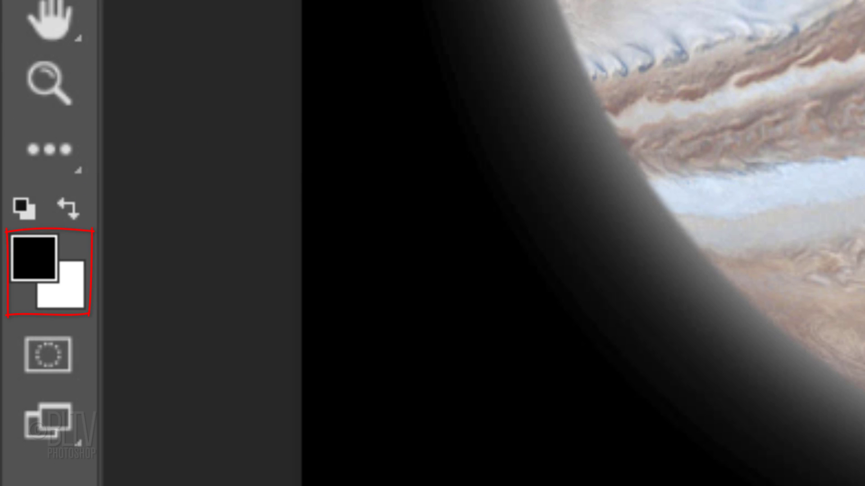
{"action": "key", "text": "x"}
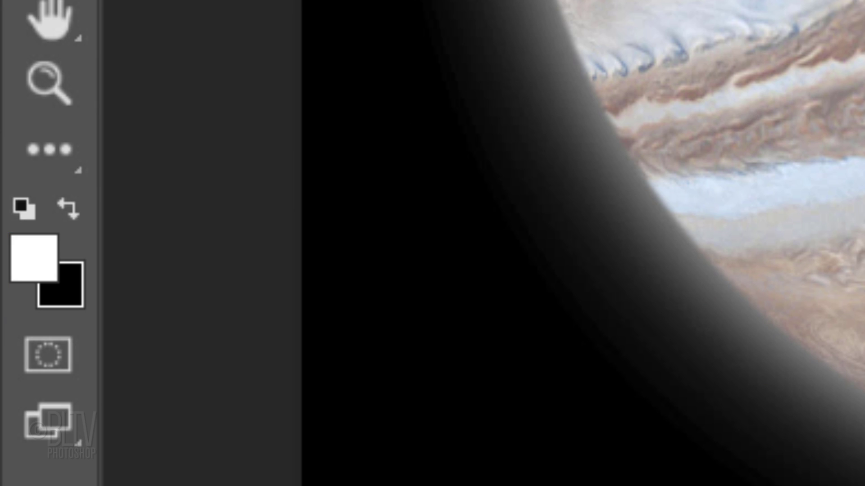
{"action": "left_click", "coordinate": [190, 55]}
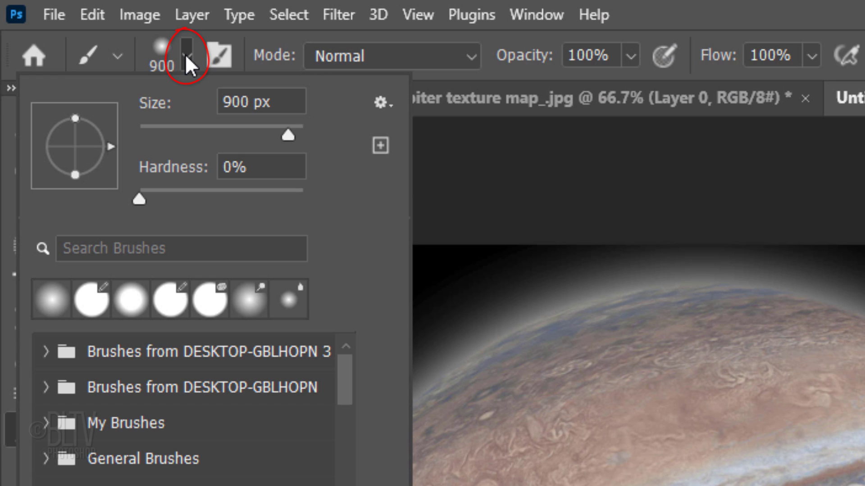
{"action": "left_click", "coordinate": [51, 299]}
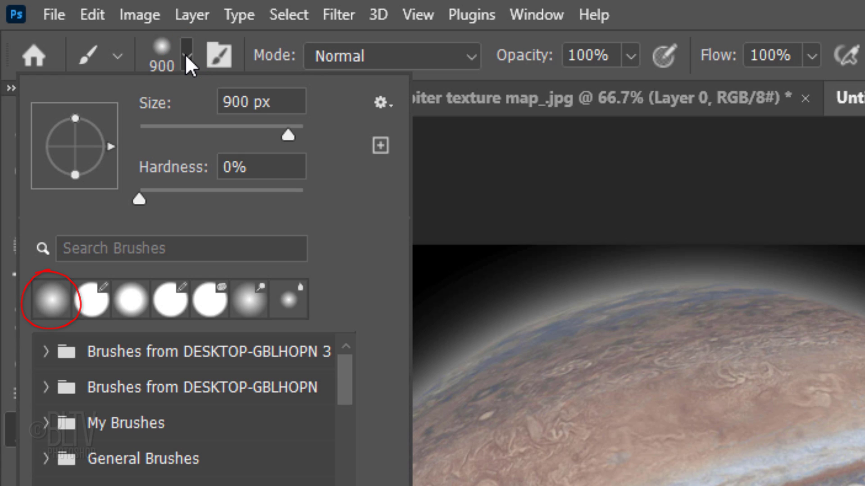
{"action": "type", "text": "100%"}
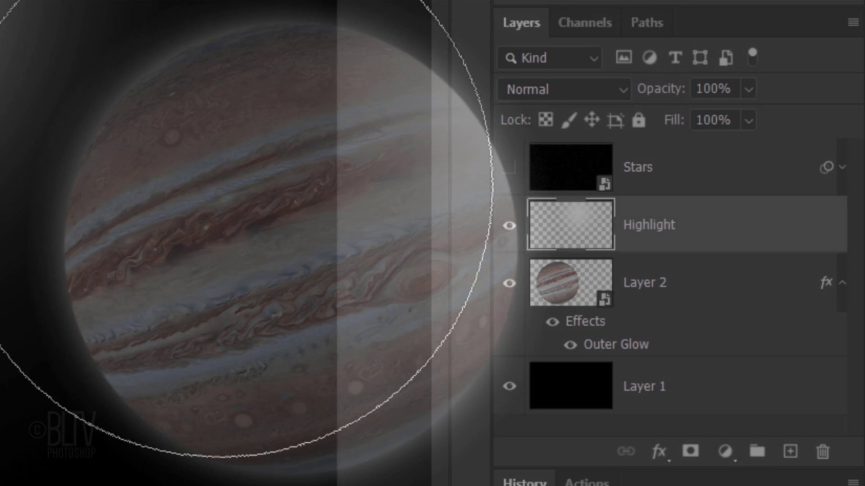
Step: Dab a white highlight on Jupiter's upper right, mask it to the disc at 80% opacity, and add a new layer
{"action": "left_click", "coordinate": [570, 283]}
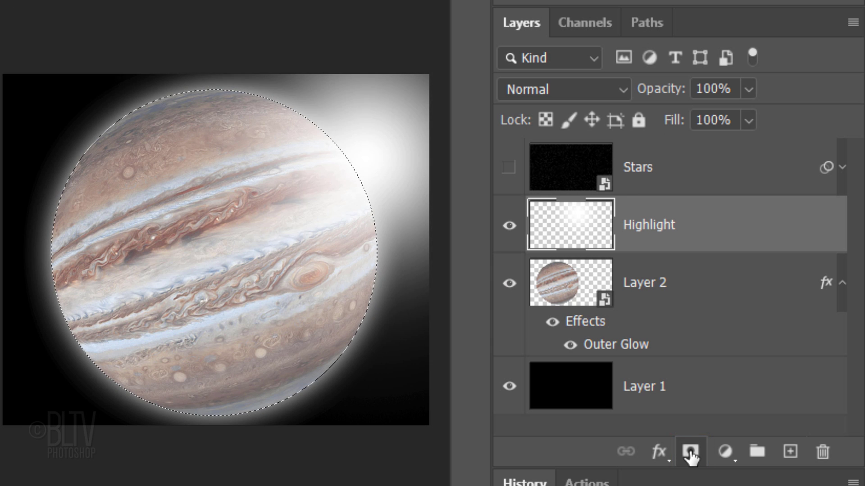
{"action": "left_click", "coordinate": [689, 452]}
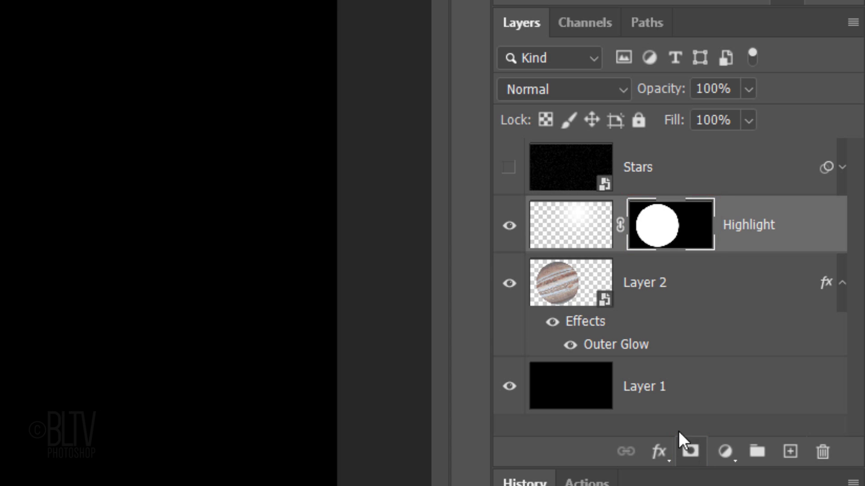
{"action": "left_click", "coordinate": [570, 224]}
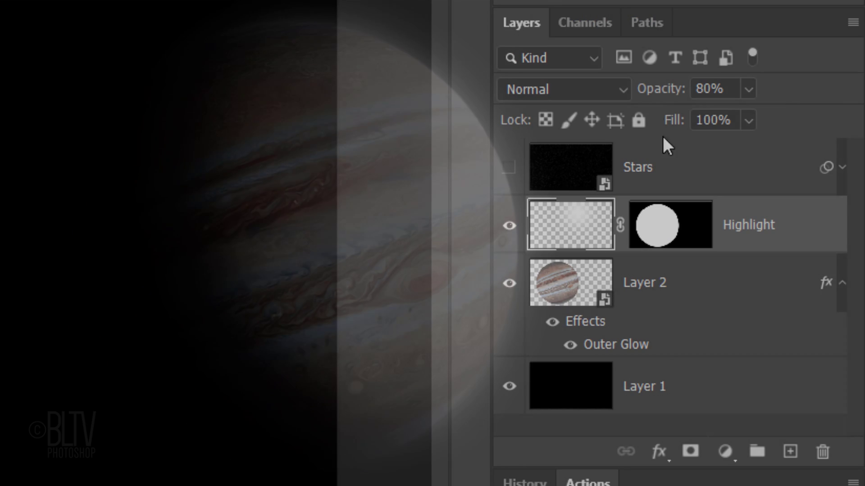
{"action": "left_click", "coordinate": [790, 451]}
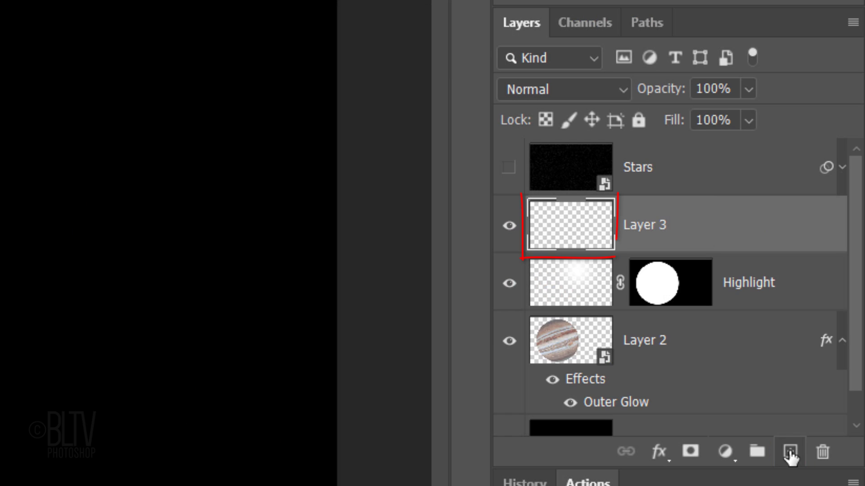
Step: Load the planet's circle as a selection and start Transform Selection with W/H locked together
{"action": "left_click", "coordinate": [670, 283]}
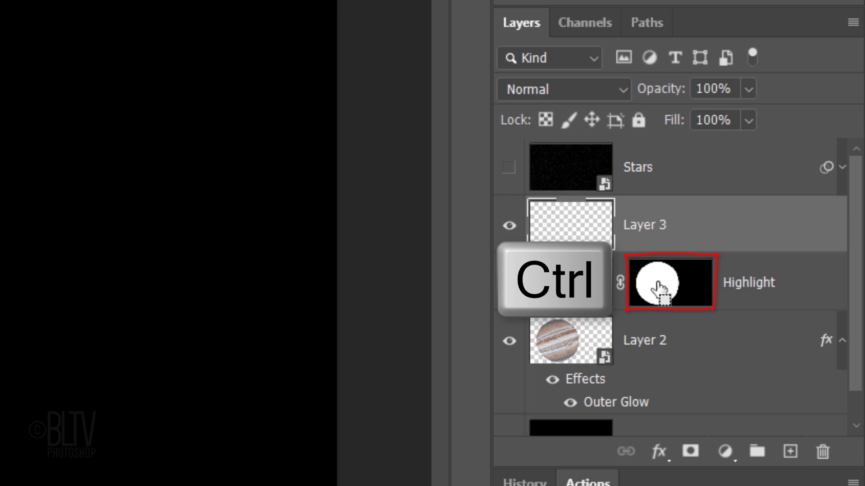
{"action": "left_click", "coordinate": [669, 281]}
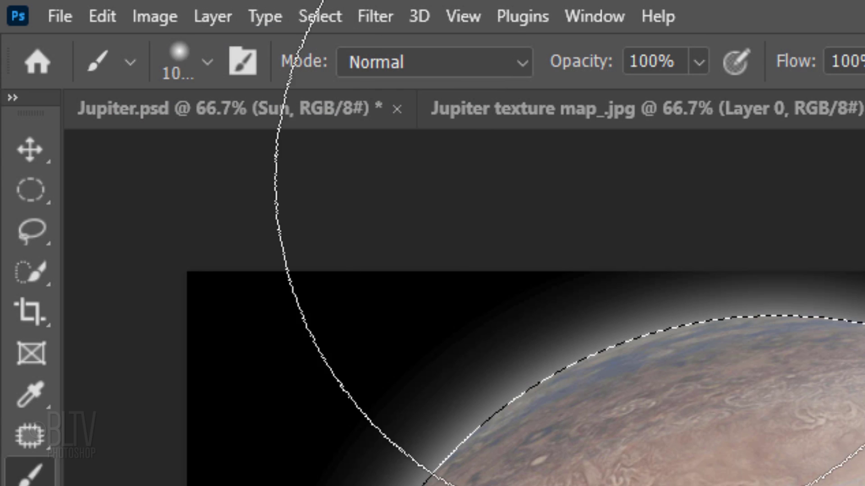
{"action": "left_click", "coordinate": [319, 15]}
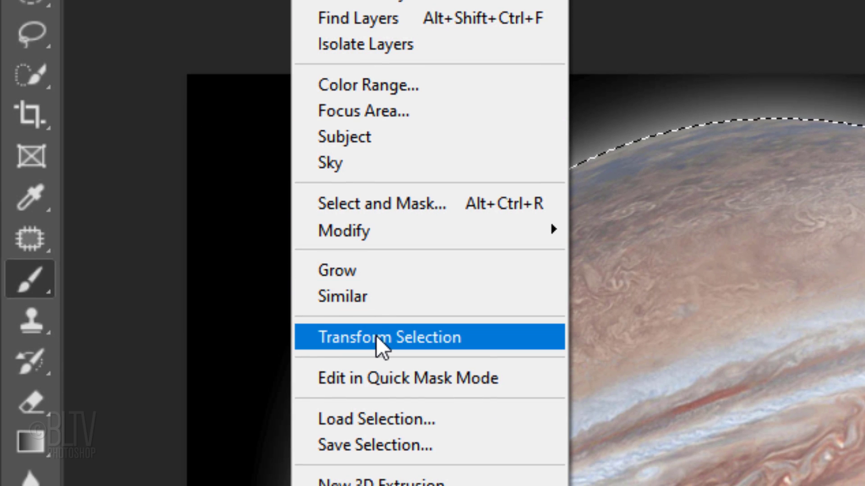
{"action": "left_click", "coordinate": [389, 337]}
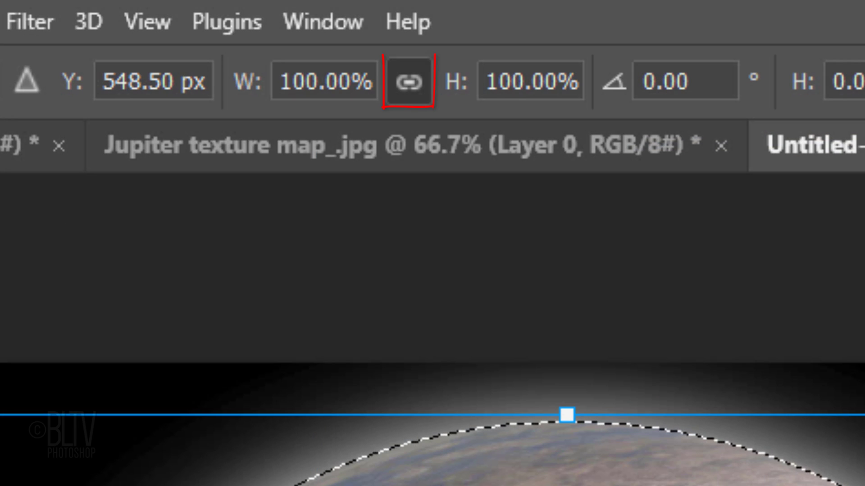
{"action": "left_click", "coordinate": [408, 81]}
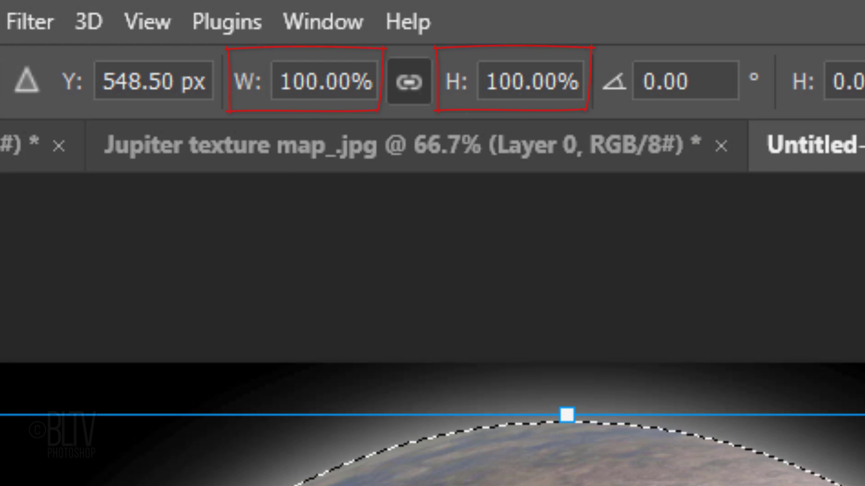
Step: Scale the selection to 150%, shift it up and right over Jupiter's edge, and commit it
{"action": "left_click", "coordinate": [323, 81]}
{"action": "type", "text": "150"}
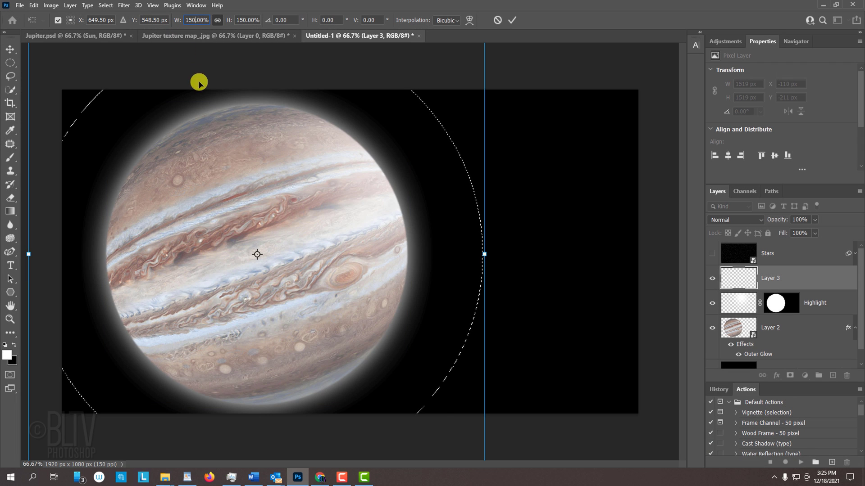
{"action": "left_click_drag", "start_coordinate": [198, 83], "coordinate": [369, 174]}
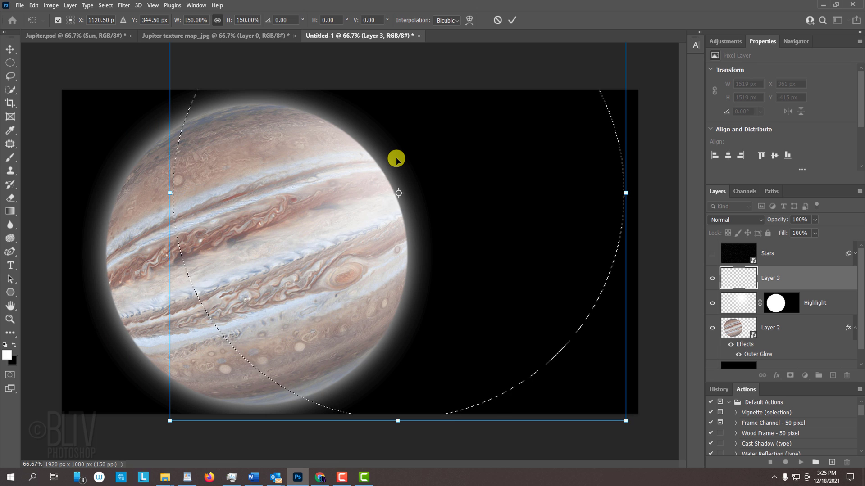
{"action": "key", "text": "Enter"}
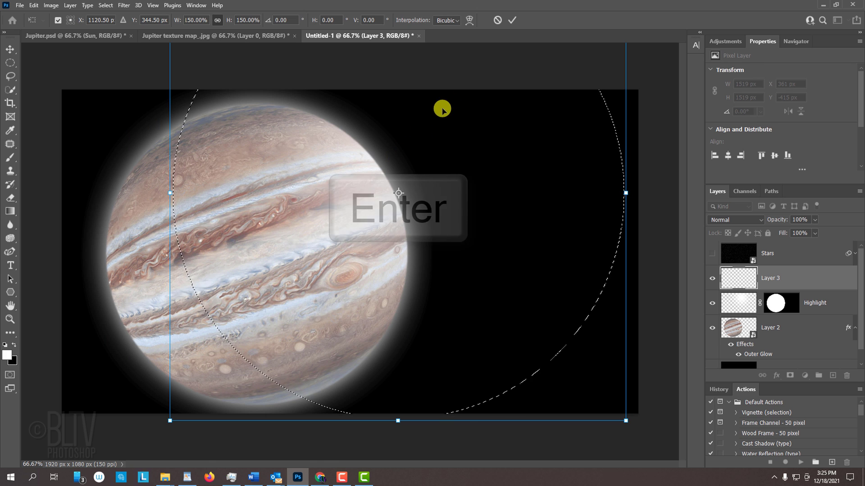
{"action": "key", "text": "Enter"}
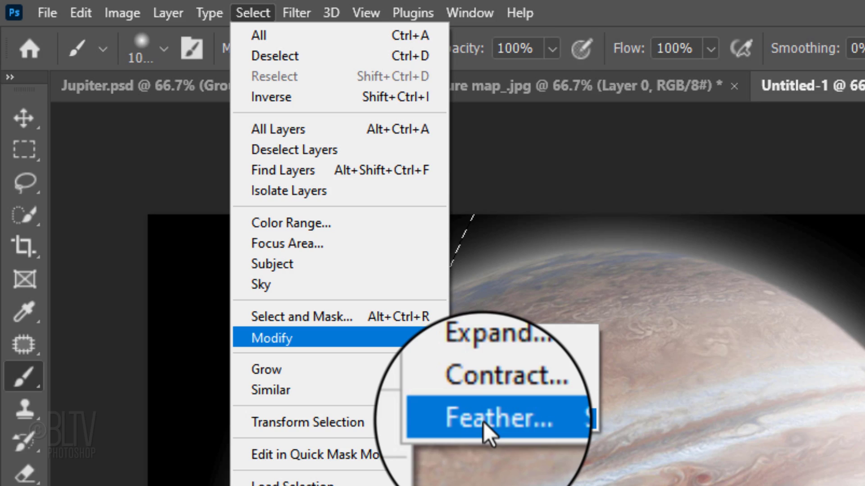
Step: Feather the offset circular selection by 100 px for a soft-edged shadow
{"action": "left_click", "coordinate": [485, 417]}
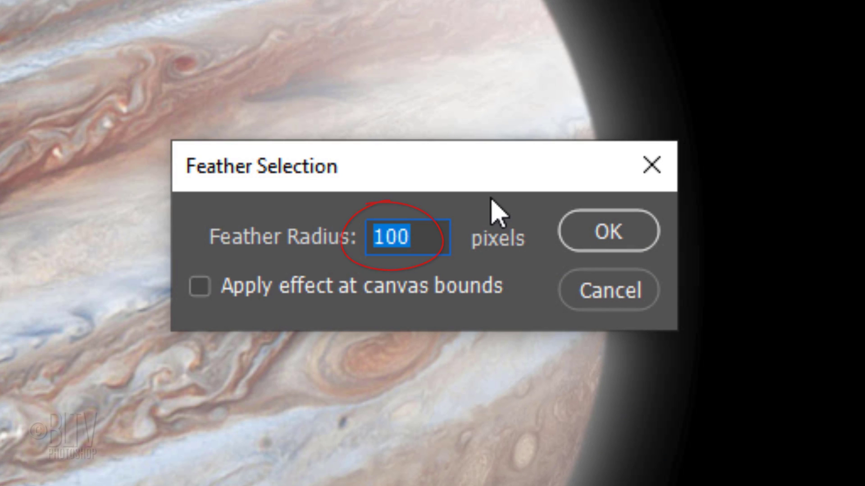
{"action": "left_click", "coordinate": [608, 230]}
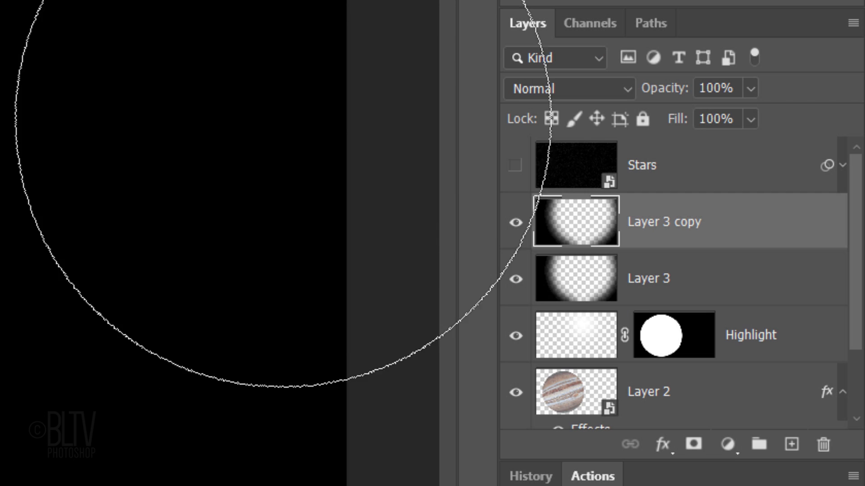
Step: Set the duplicate shadow layer (Layer 3 copy) to Soft Light blending
{"action": "left_click", "coordinate": [557, 88]}
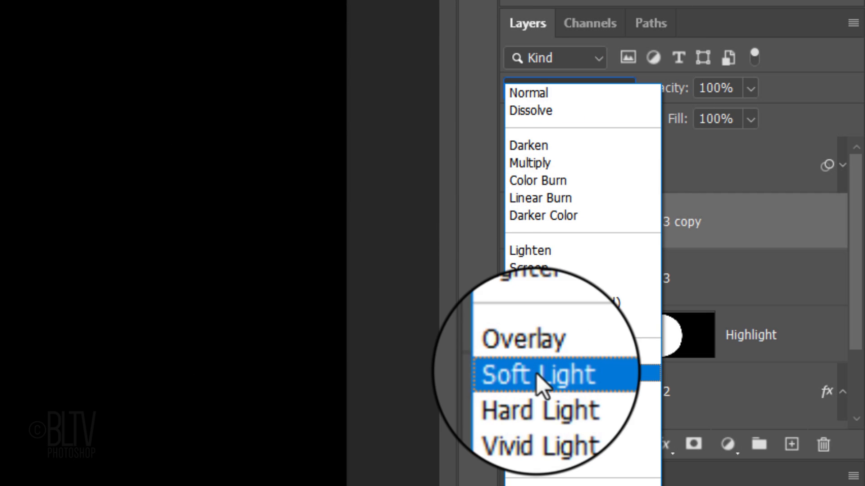
{"action": "left_click", "coordinate": [537, 374]}
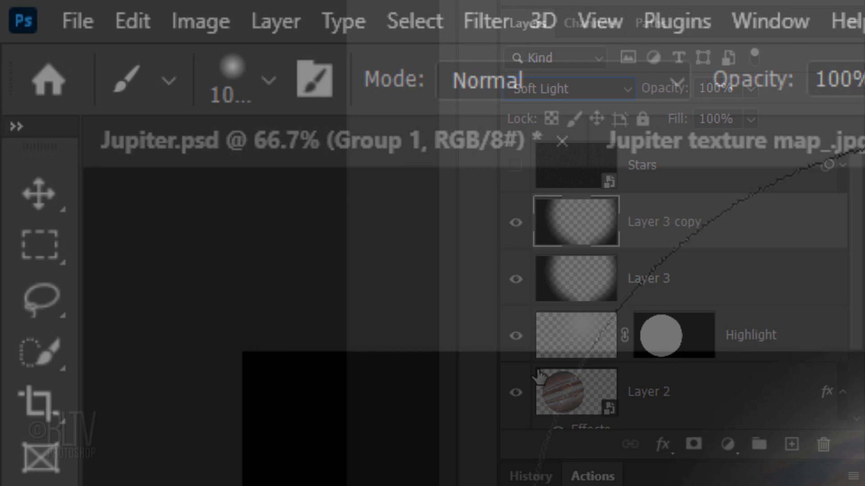
{"action": "left_click", "coordinate": [39, 192]}
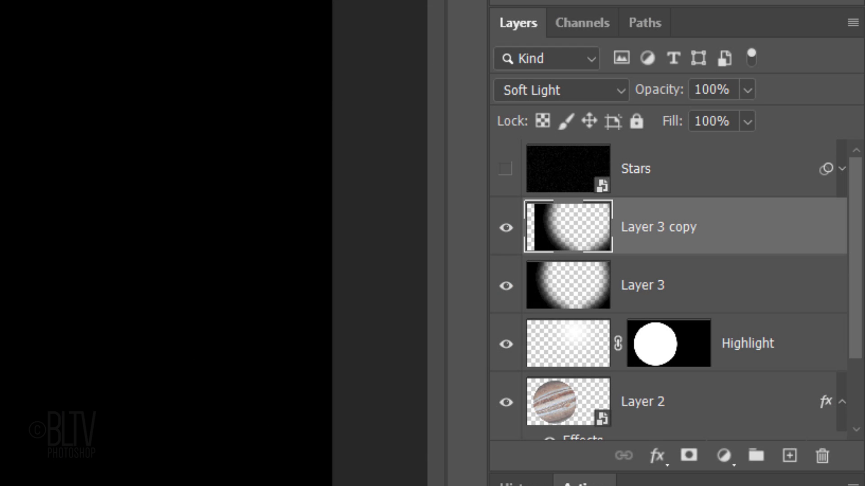
{"action": "mouse_move", "coordinate": [245, 244]}
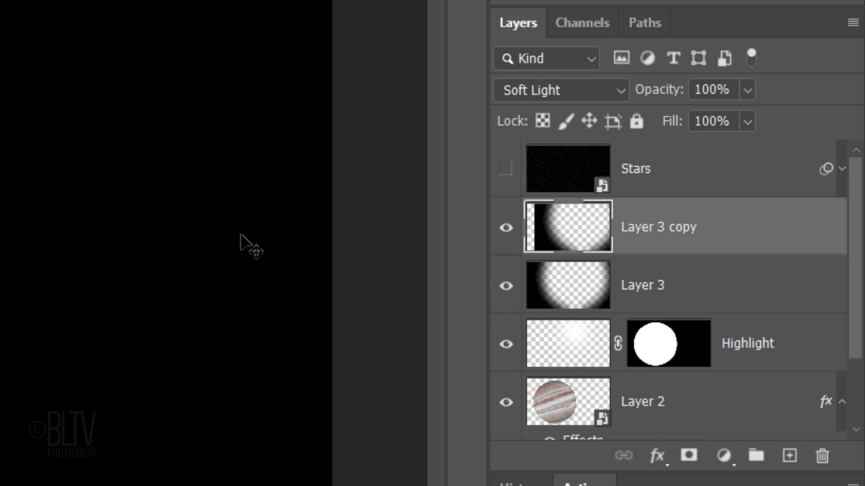
Step: Group Layer 3 and Layer 3 copy into a folder named Shadow
{"action": "left_click", "coordinate": [662, 285]}
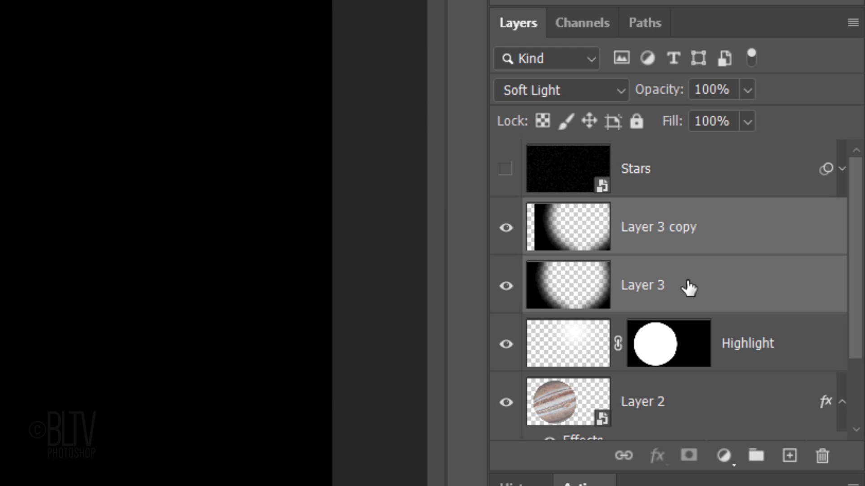
{"action": "key", "text": "Ctrl+g"}
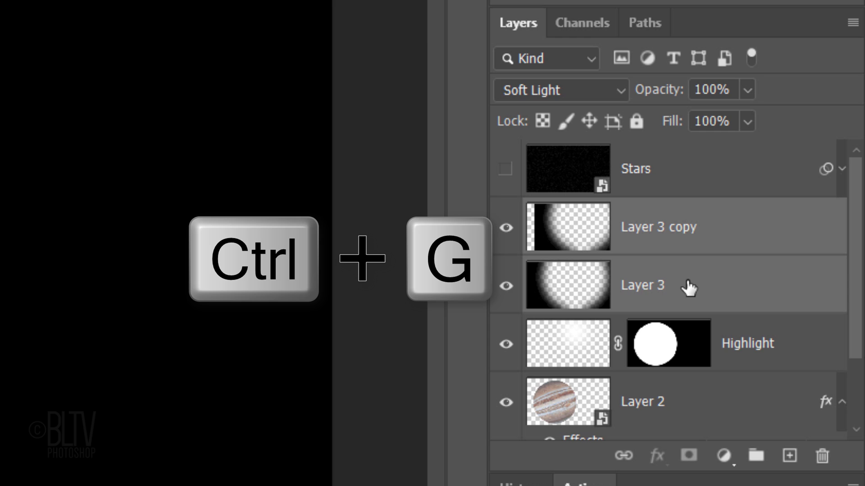
{"action": "key", "text": "ctrl+g"}
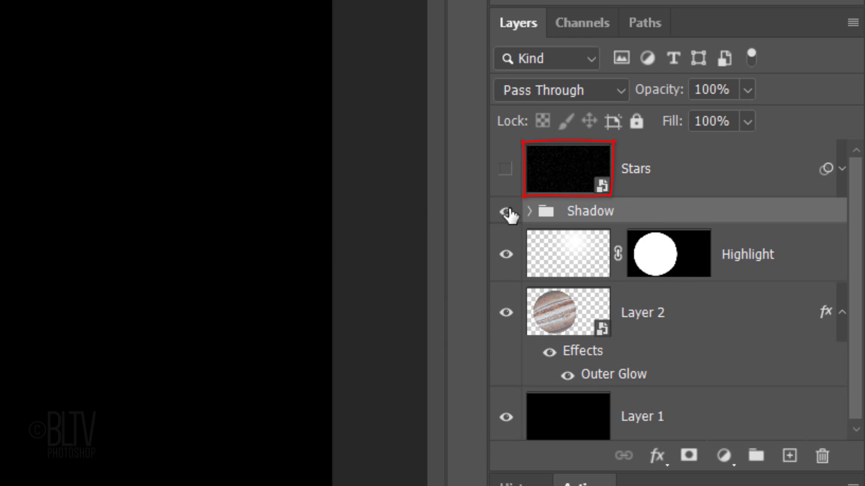
Step: Make the Stars layer visible and mask the stars out of the planet's circle
{"action": "left_click", "coordinate": [504, 168]}
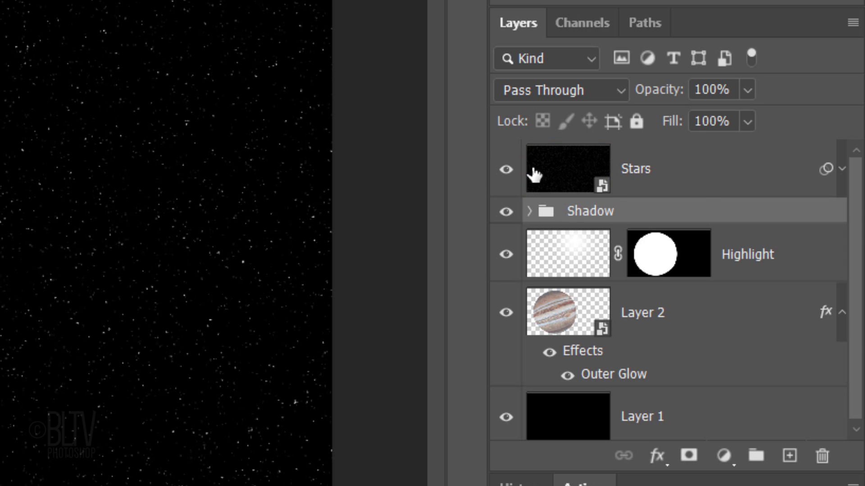
{"action": "left_click", "coordinate": [667, 254]}
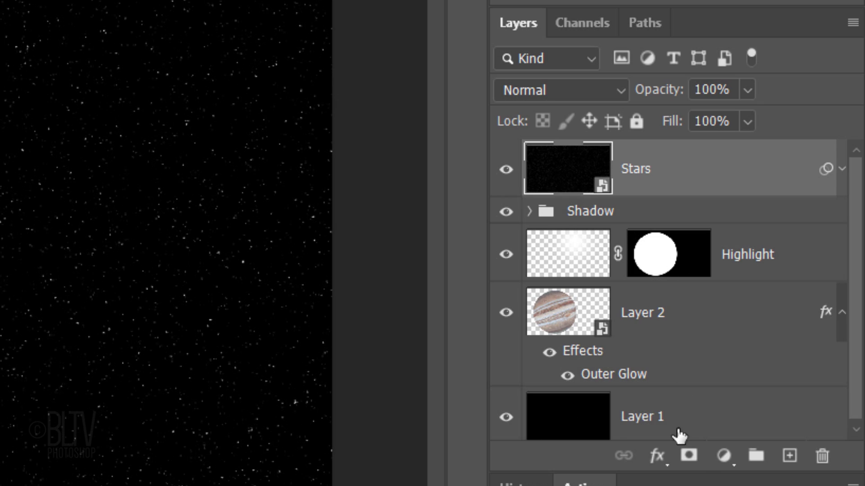
{"action": "left_click", "coordinate": [687, 456]}
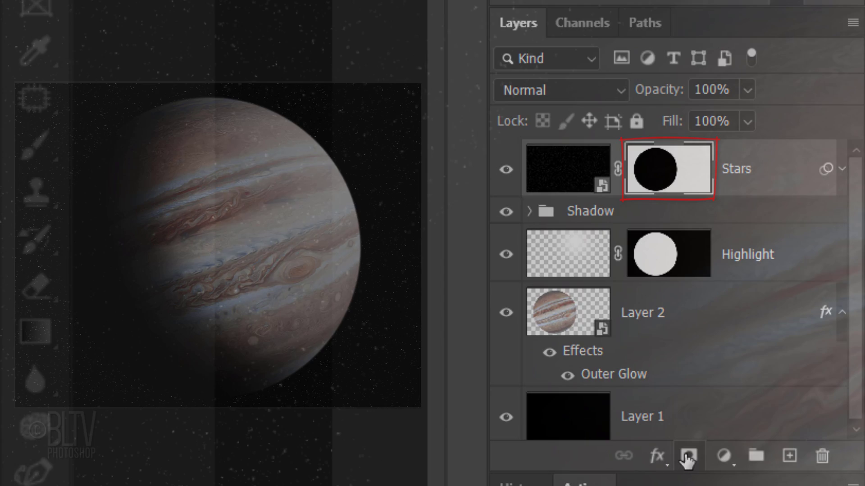
{"action": "left_click", "coordinate": [36, 147]}
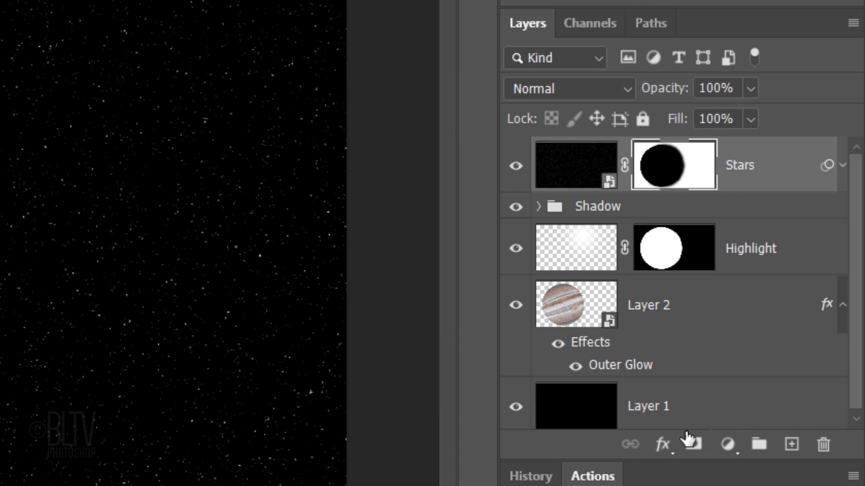
Step: Add a new top layer and rename it Sun
{"action": "left_click", "coordinate": [791, 444]}
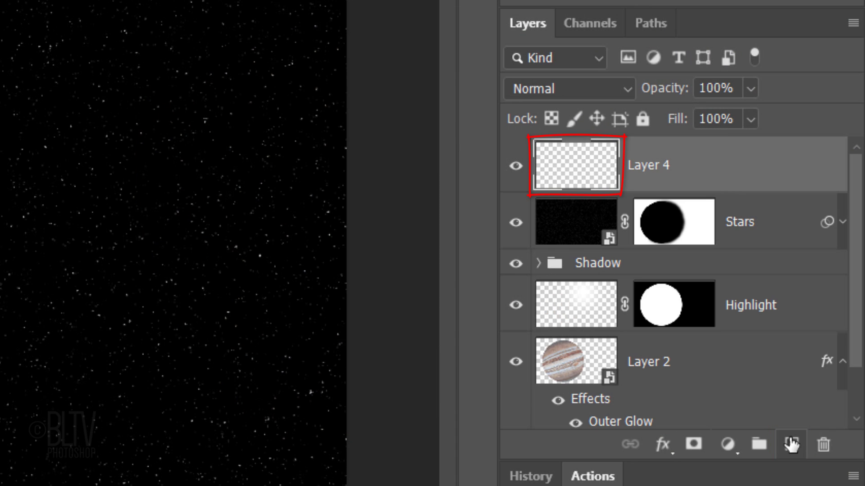
{"action": "double_click", "coordinate": [648, 165]}
{"action": "type", "text": "Sun"}
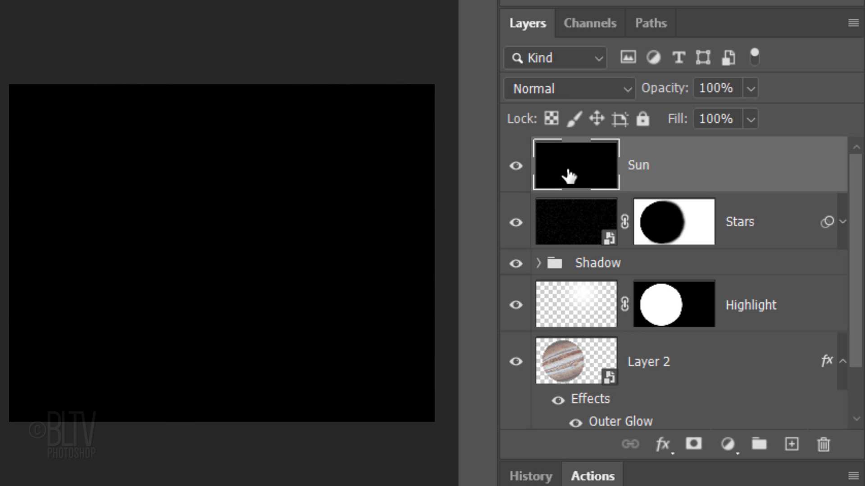
Step: Set the Sun layer to Screen blending and convert it to a smart object
{"action": "left_click", "coordinate": [557, 88]}
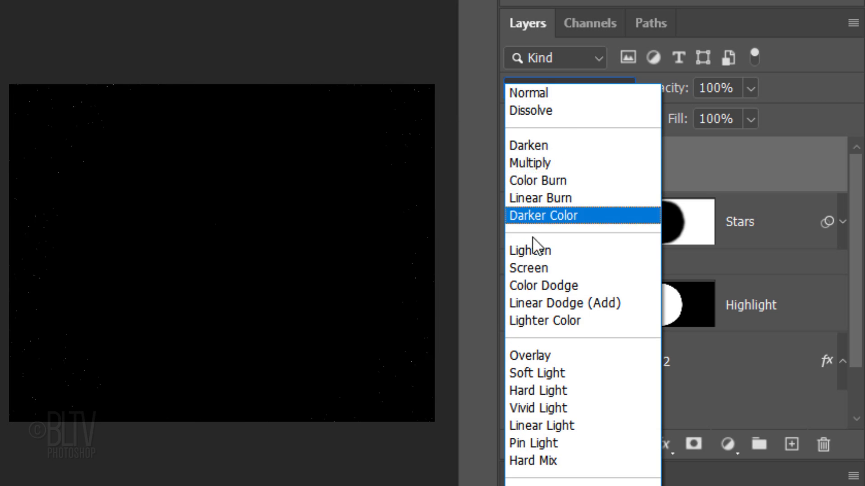
{"action": "left_click", "coordinate": [528, 269]}
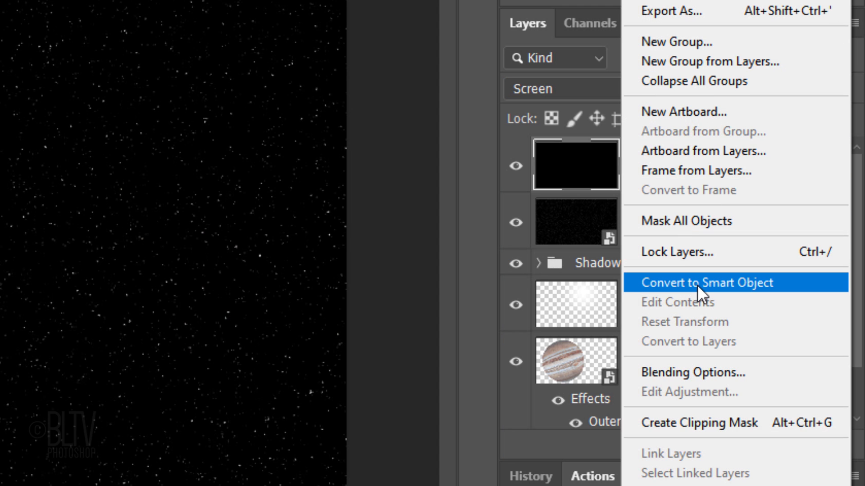
{"action": "left_click", "coordinate": [707, 282]}
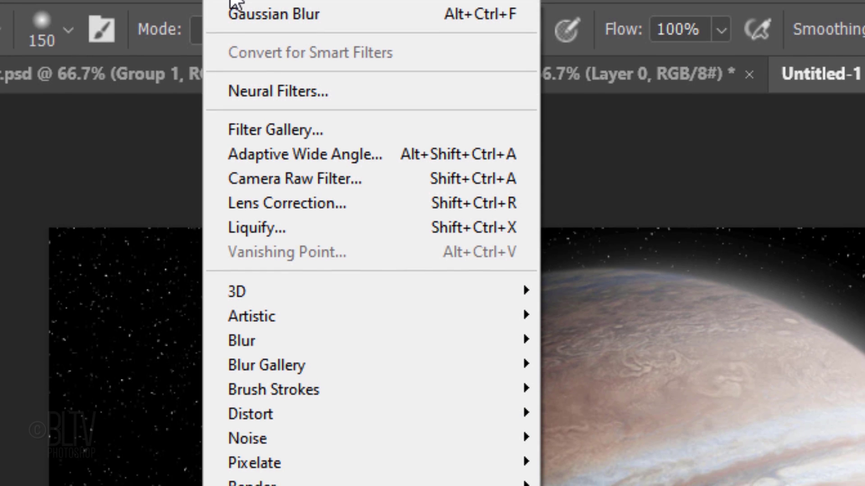
{"action": "mouse_move", "coordinate": [249, 244]}
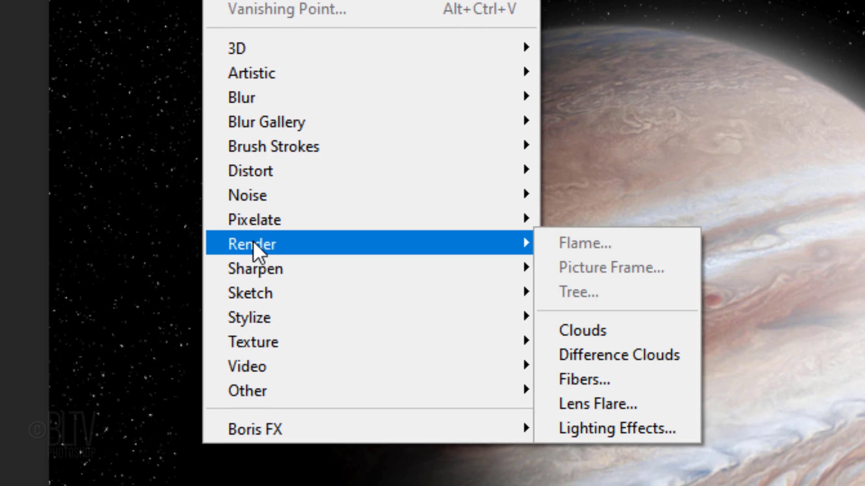
{"action": "mouse_move", "coordinate": [606, 405]}
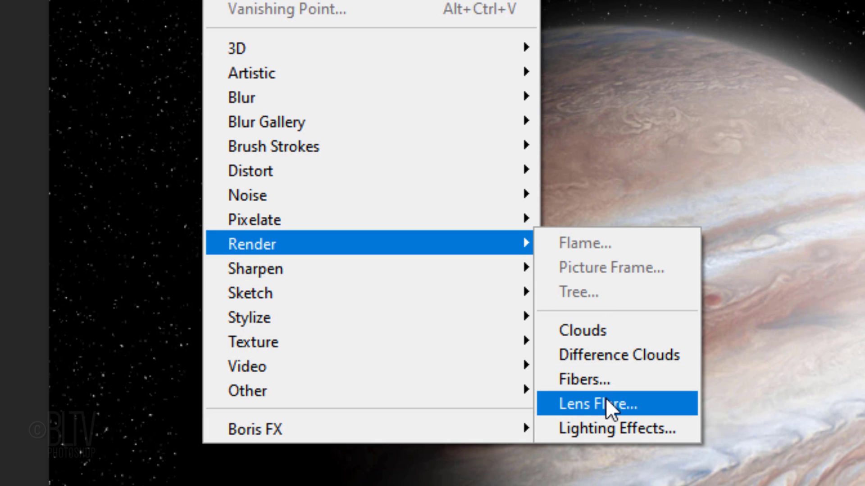
Step: Apply a Lens Flare with its center placed in the upper right of the Sun layer
{"action": "left_click", "coordinate": [598, 403]}
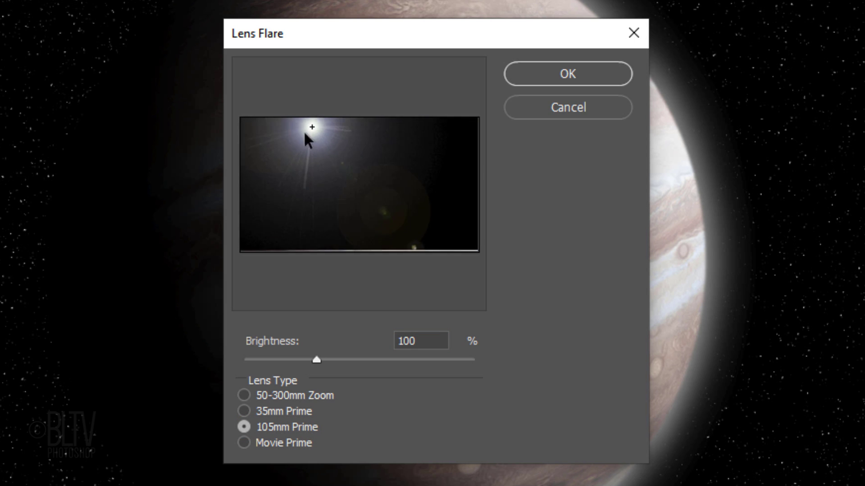
{"action": "left_click_drag", "start_coordinate": [312, 127], "coordinate": [457, 134]}
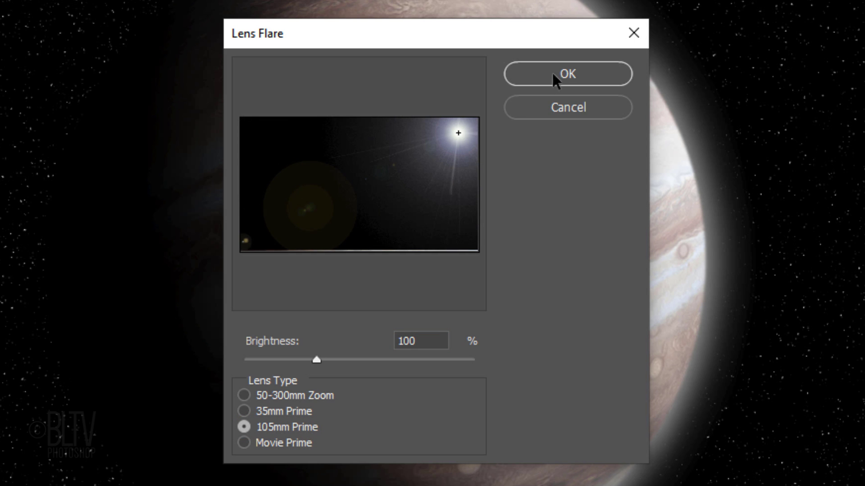
{"action": "left_click", "coordinate": [566, 73]}
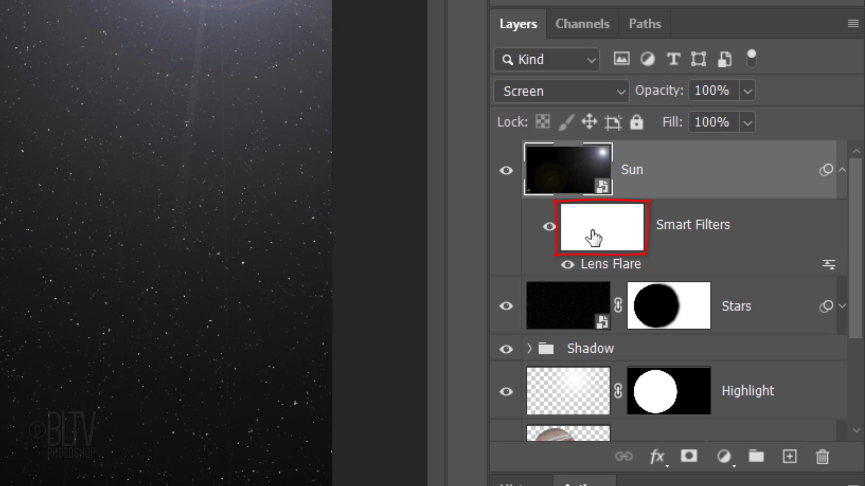
{"action": "left_click", "coordinate": [601, 226]}
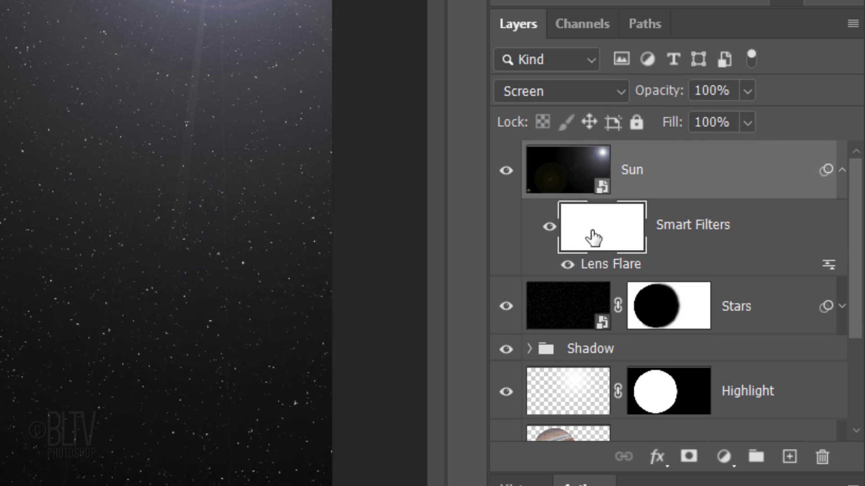